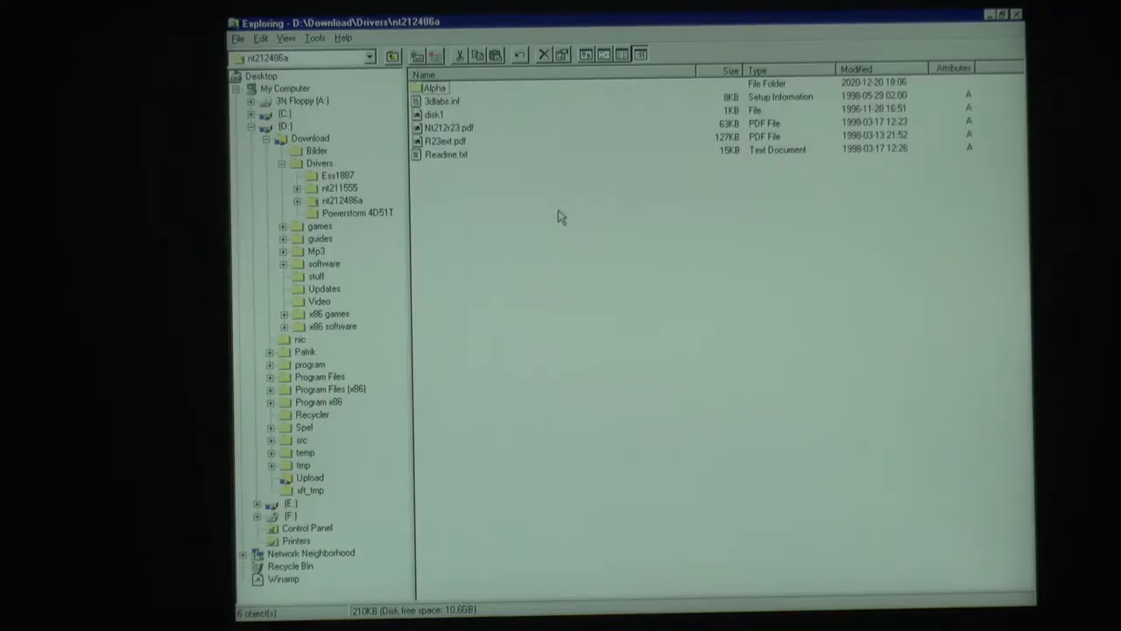
mouse_move(455, 105)
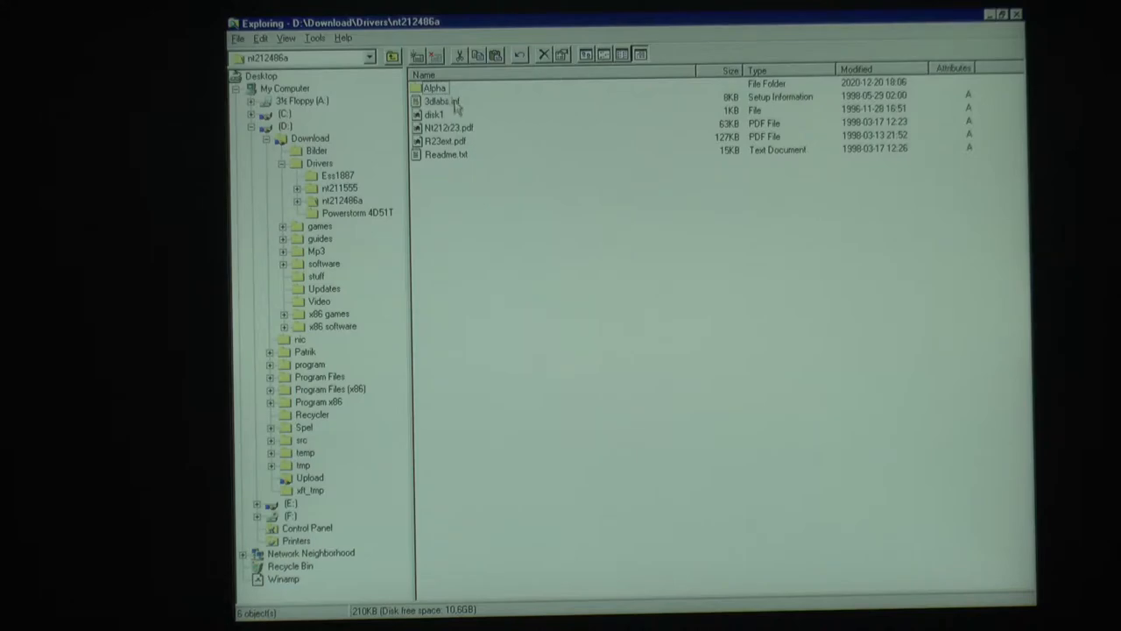
Step: Bring up the context menu for 3dlabs.inf in the Drivers folder
right_click(438, 100)
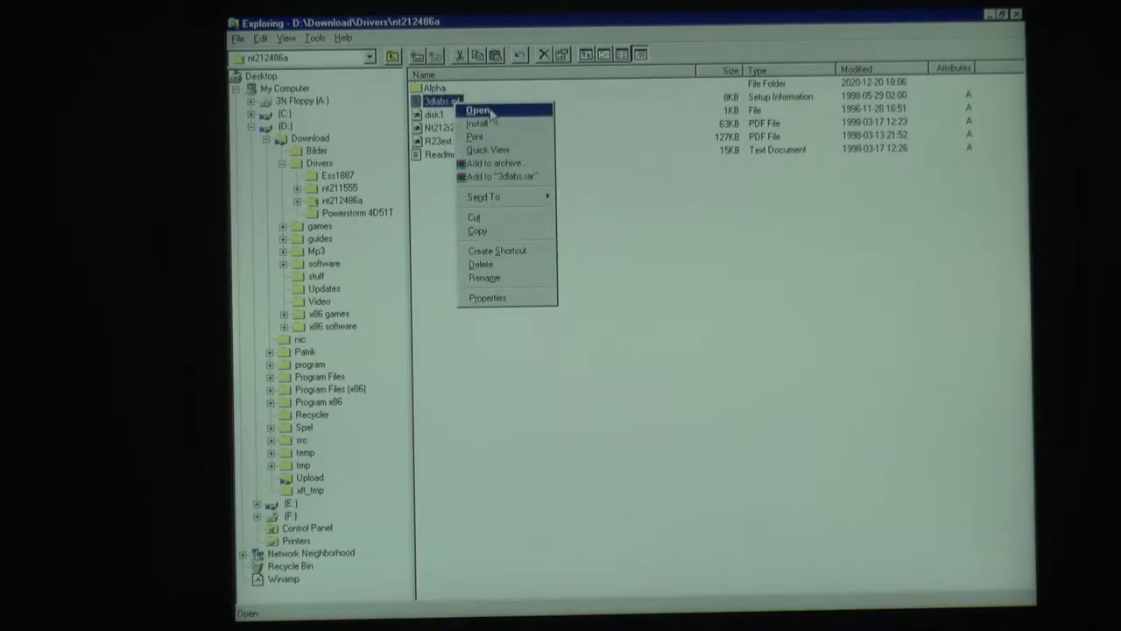
Step: View 3dlabs.inf in Notepad and select the PermediaClockSpeed setting under glint_SoftwareDeviceSettings
left_click(478, 109)
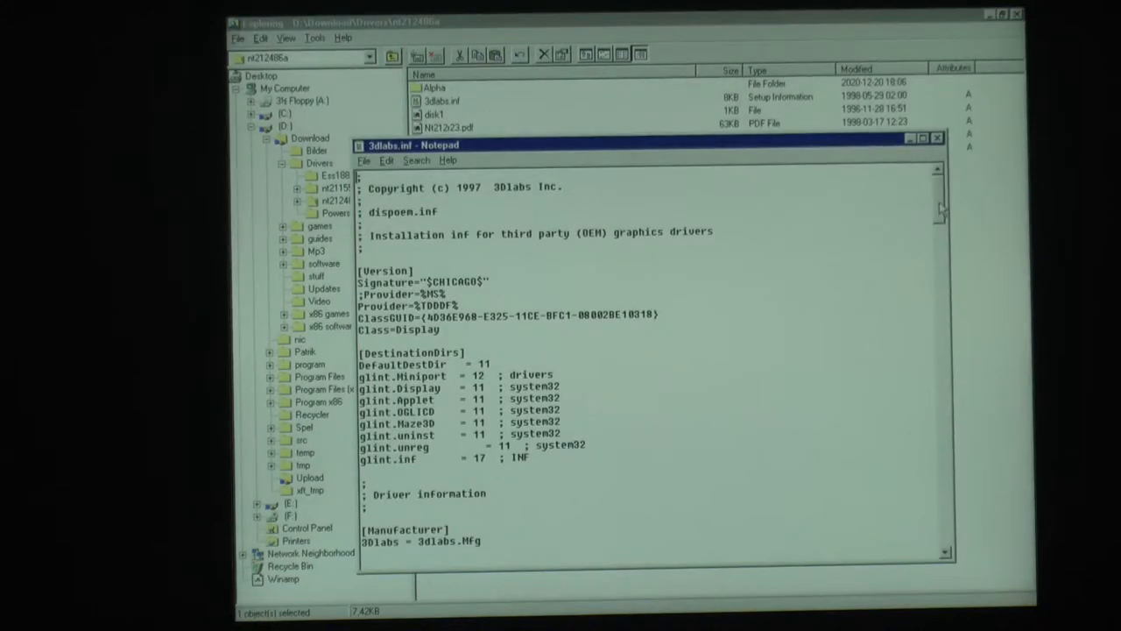
scroll("down", 3)
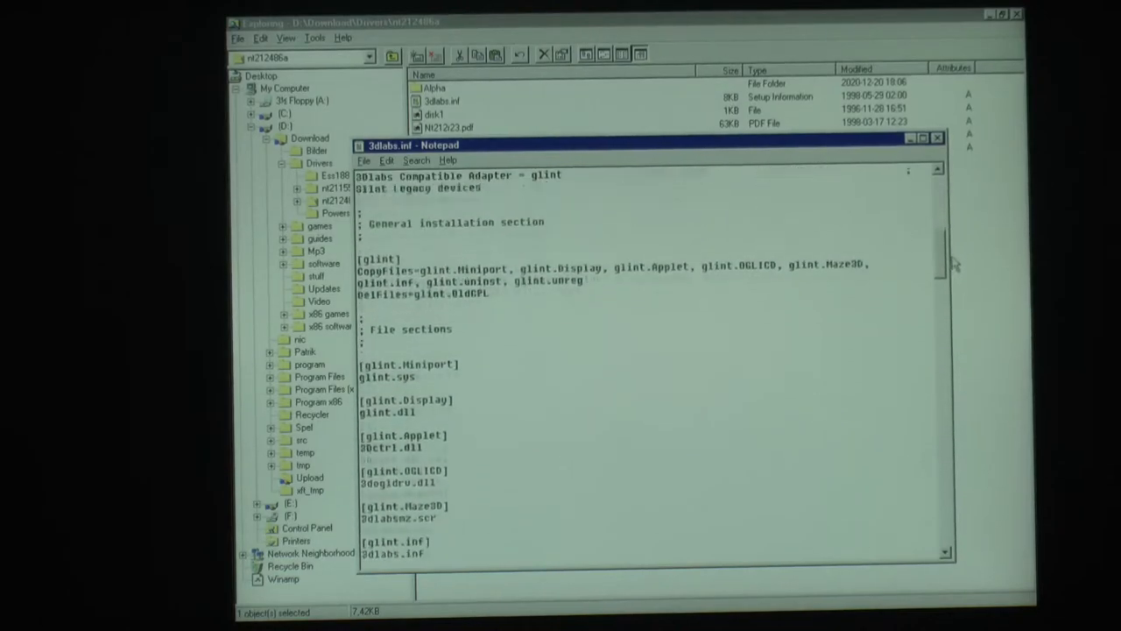
scroll("down", 3)
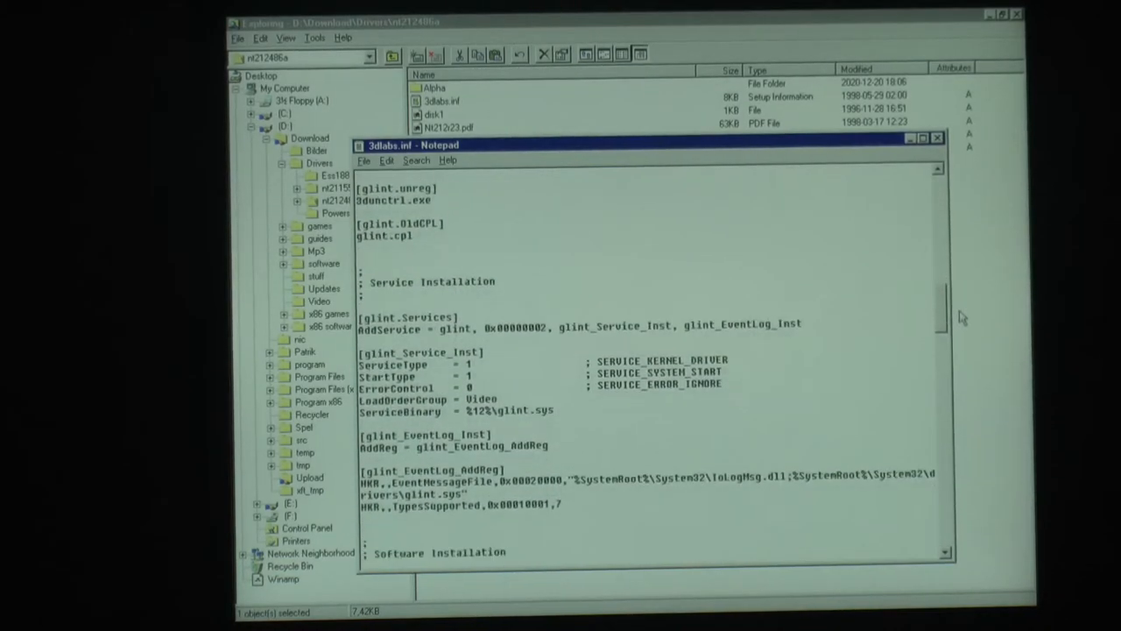
scroll("down", 3)
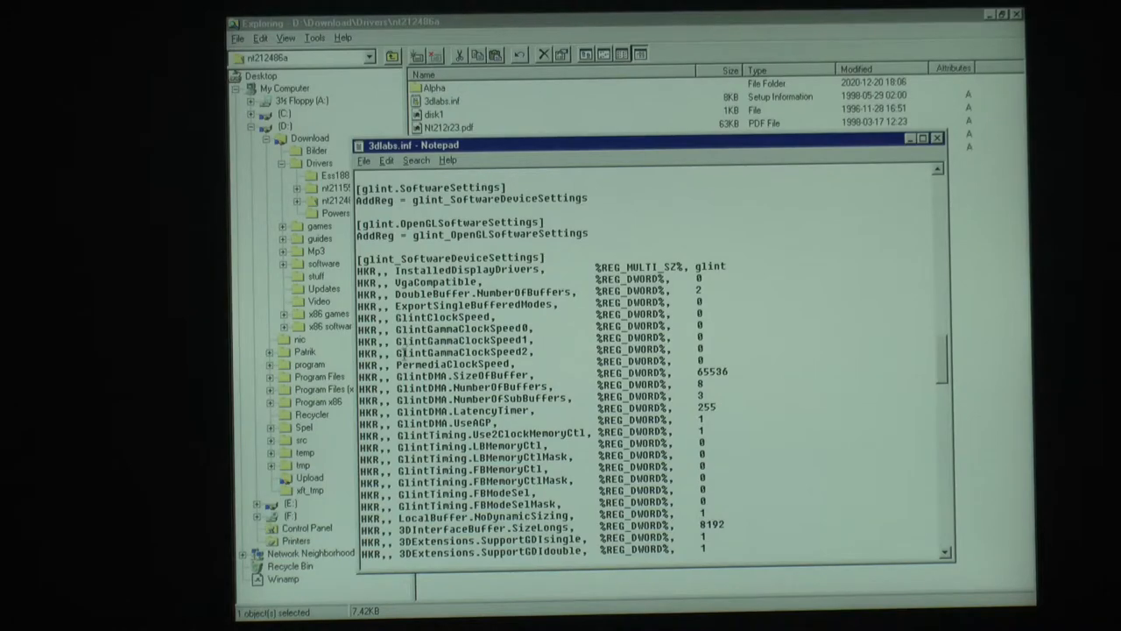
double_click(452, 363)
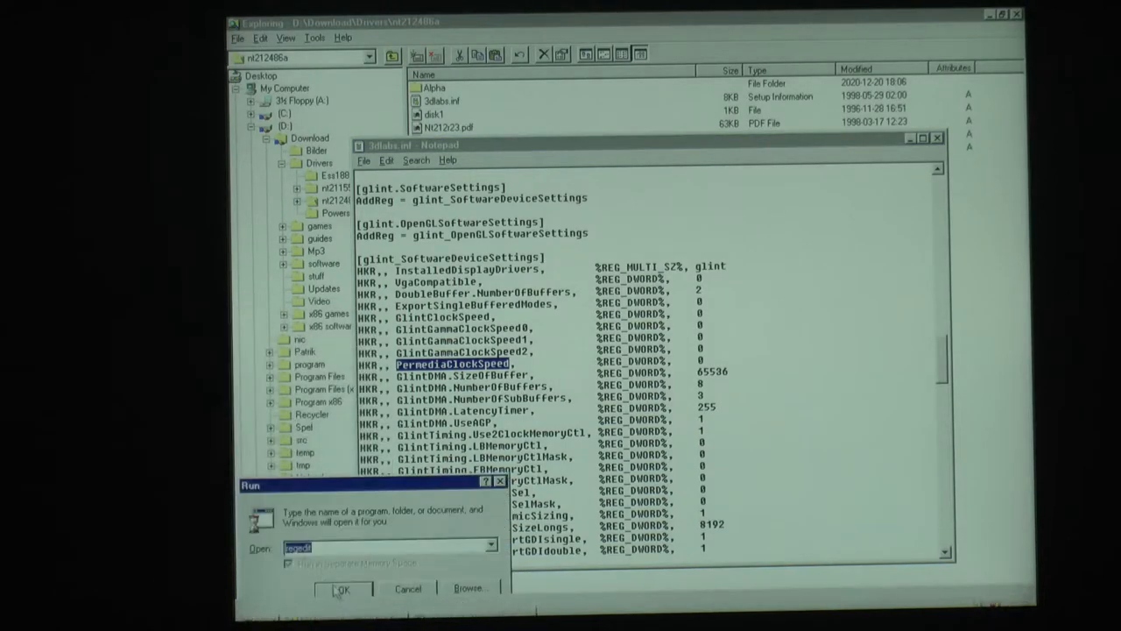
Step: Launch regedit from the Run box to reach the glint Device0 key
left_click(340, 589)
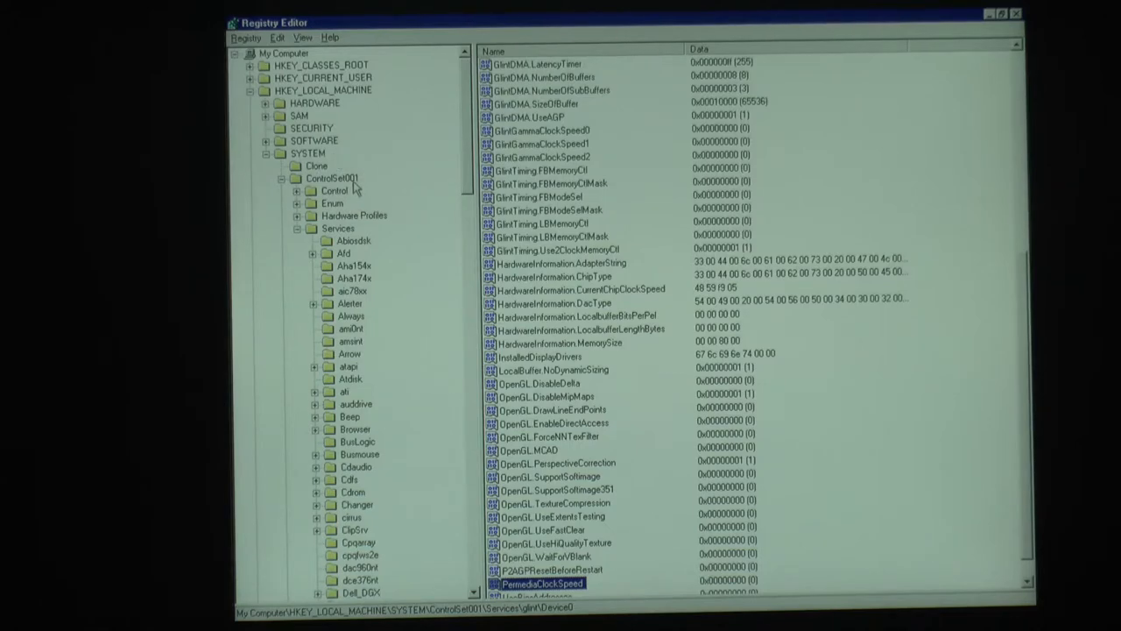
left_click(331, 178)
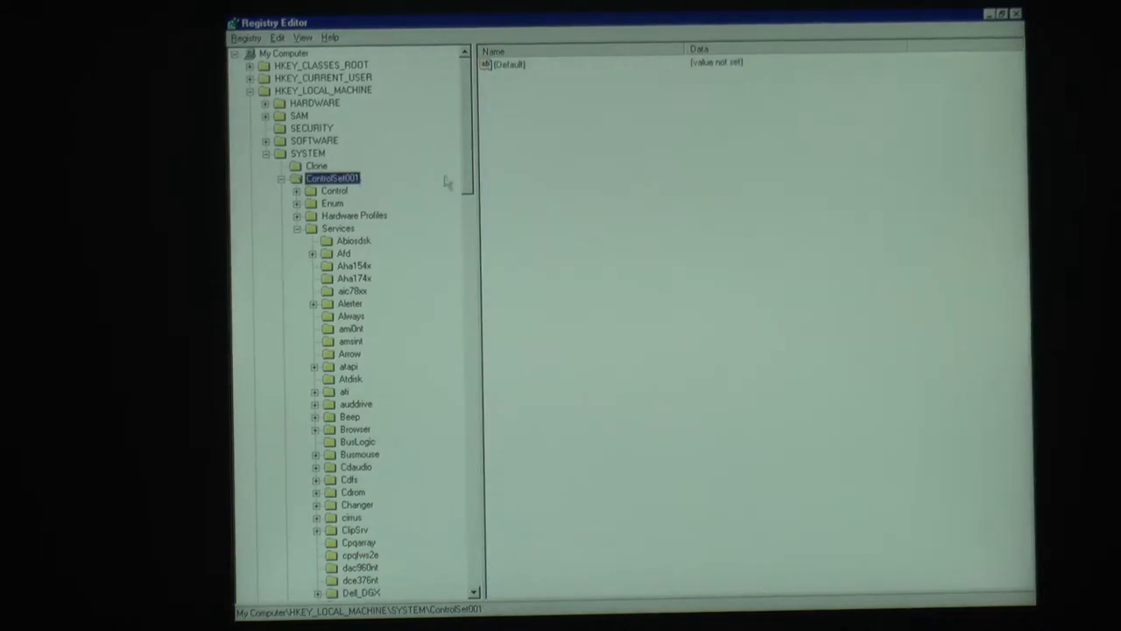
scroll("down", 3)
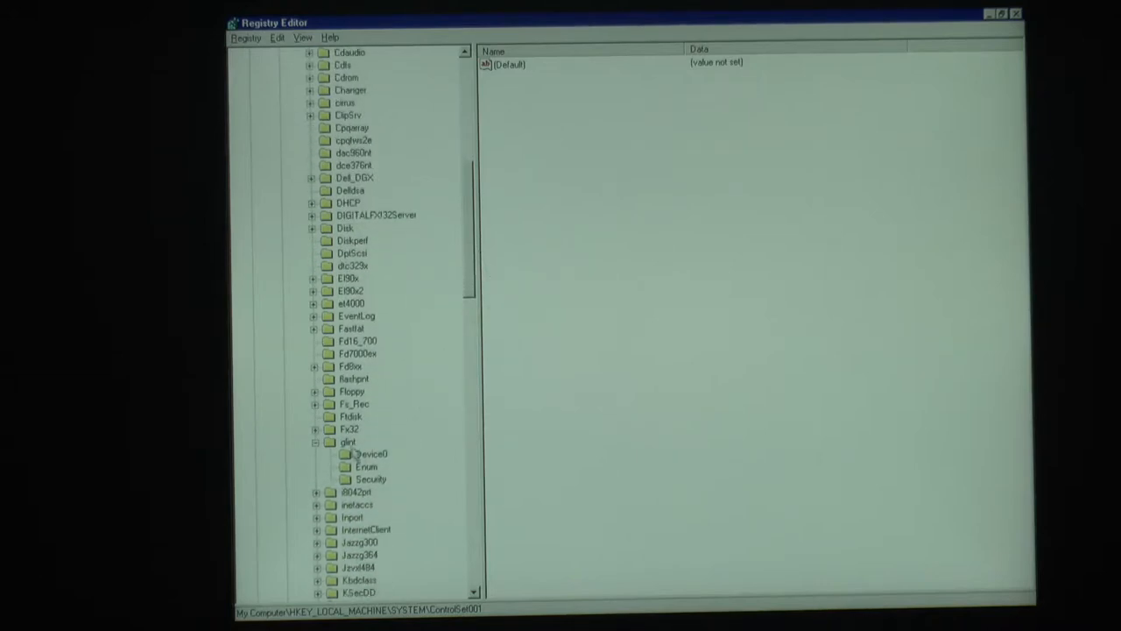
left_click(371, 454)
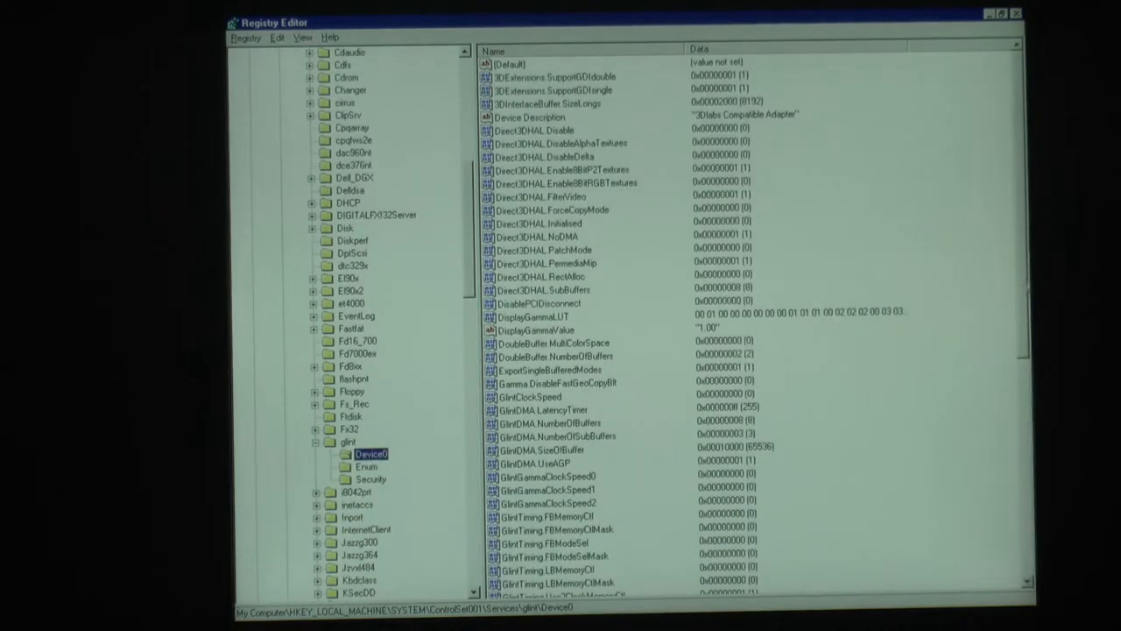
scroll("down", 3)
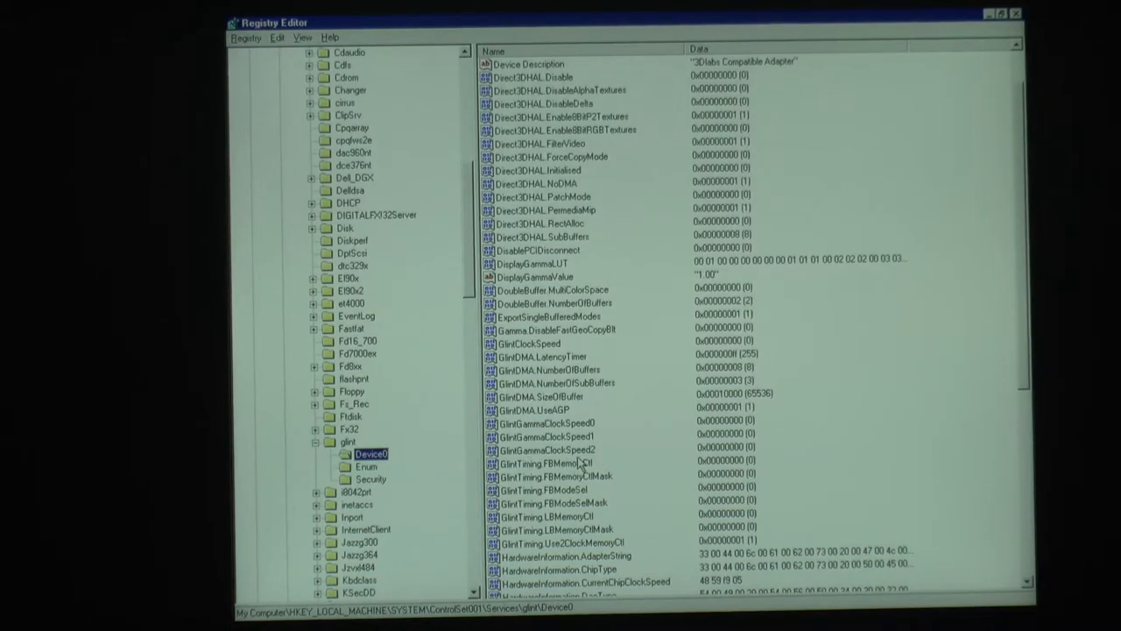
mouse_move(960, 410)
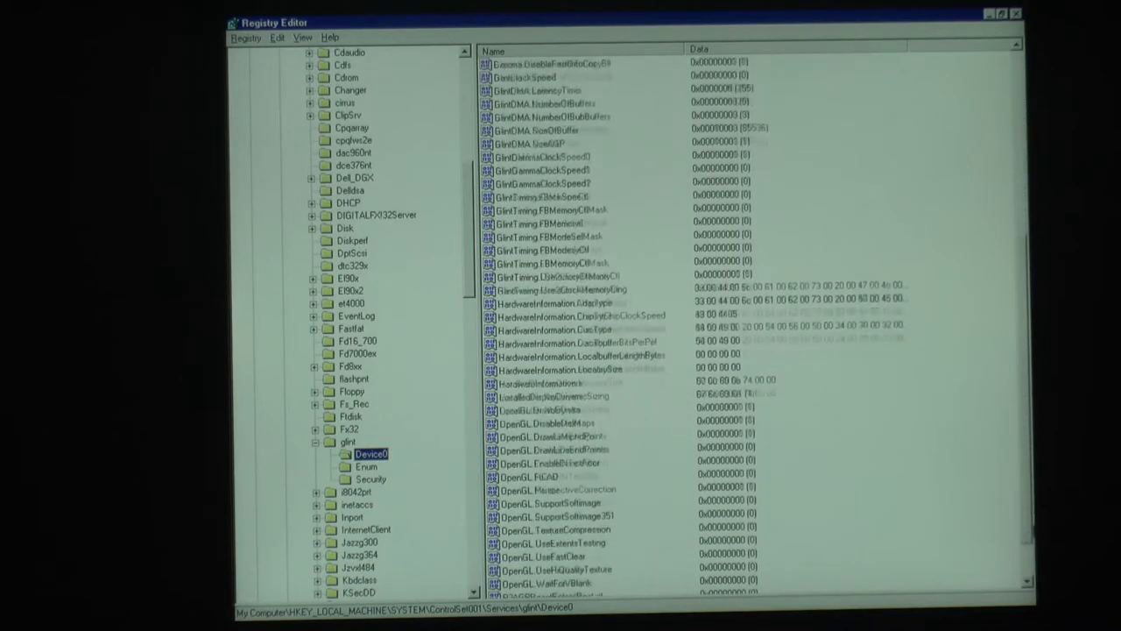
scroll("down", 3)
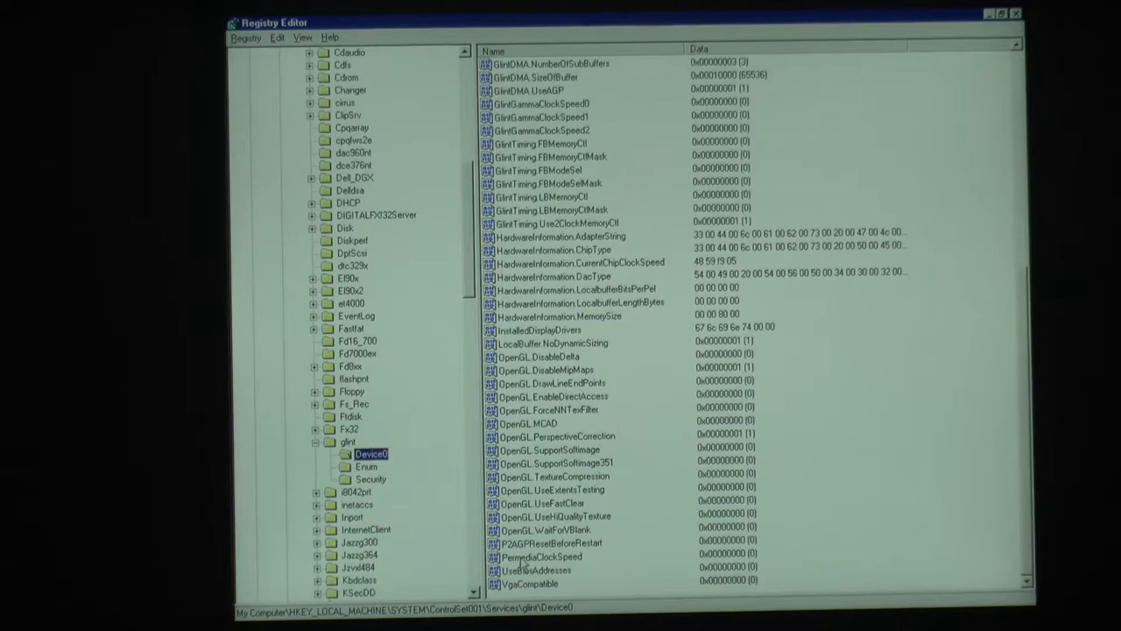
Step: Edit the PermediaClockSpeed DWORD with a first trial value and confirm it
left_click(540, 557)
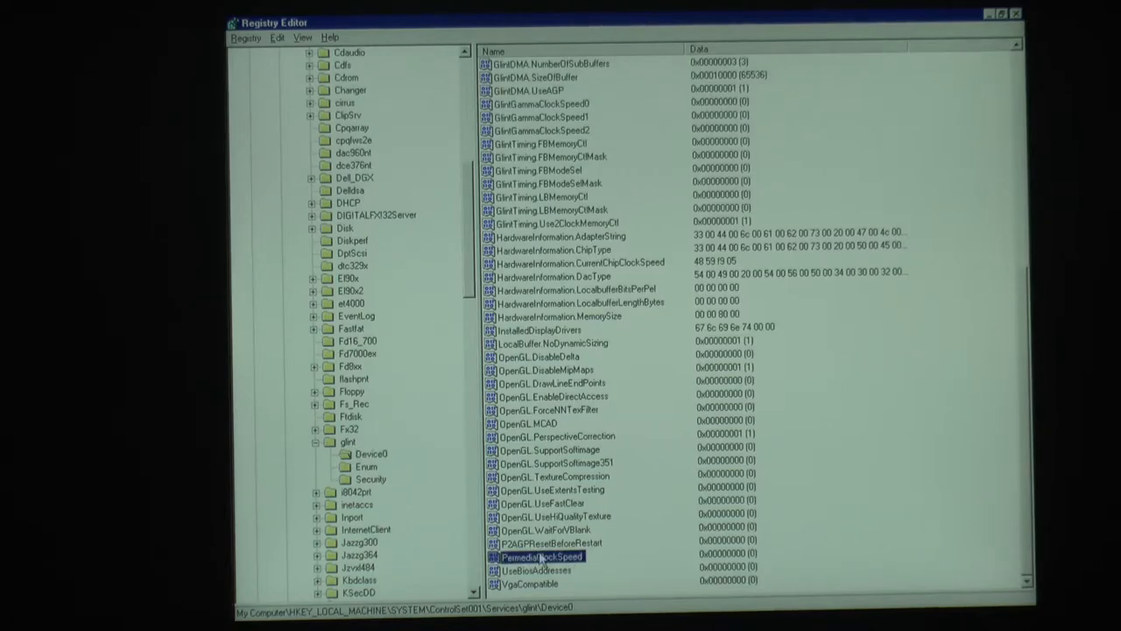
double_click(540, 557)
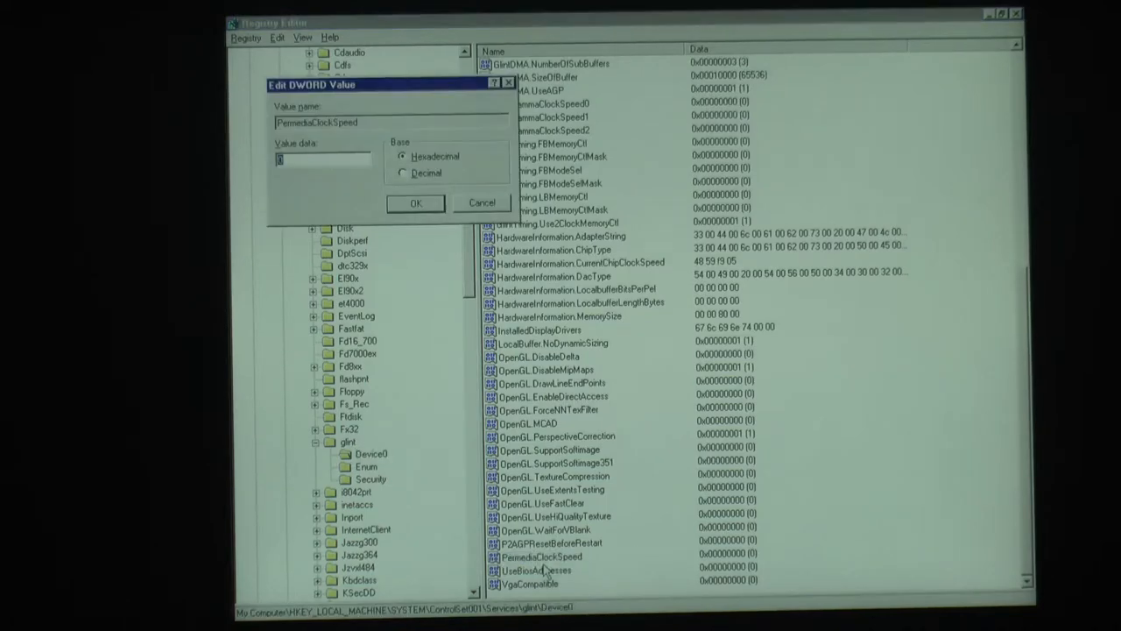
left_click_drag(377, 84, 406, 95)
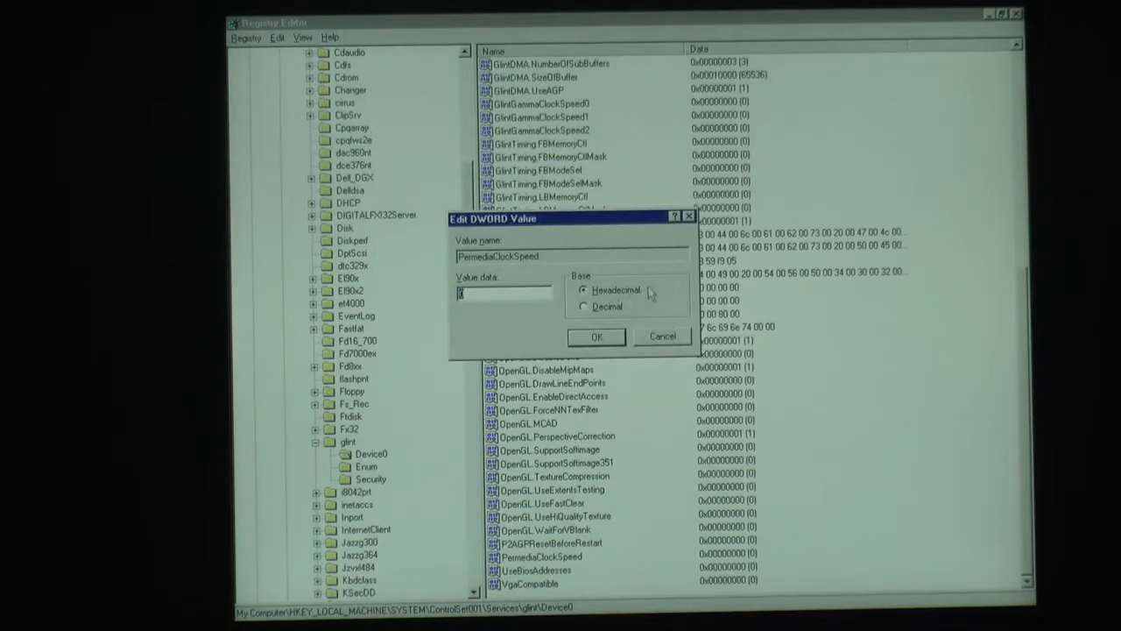
mouse_move(658, 335)
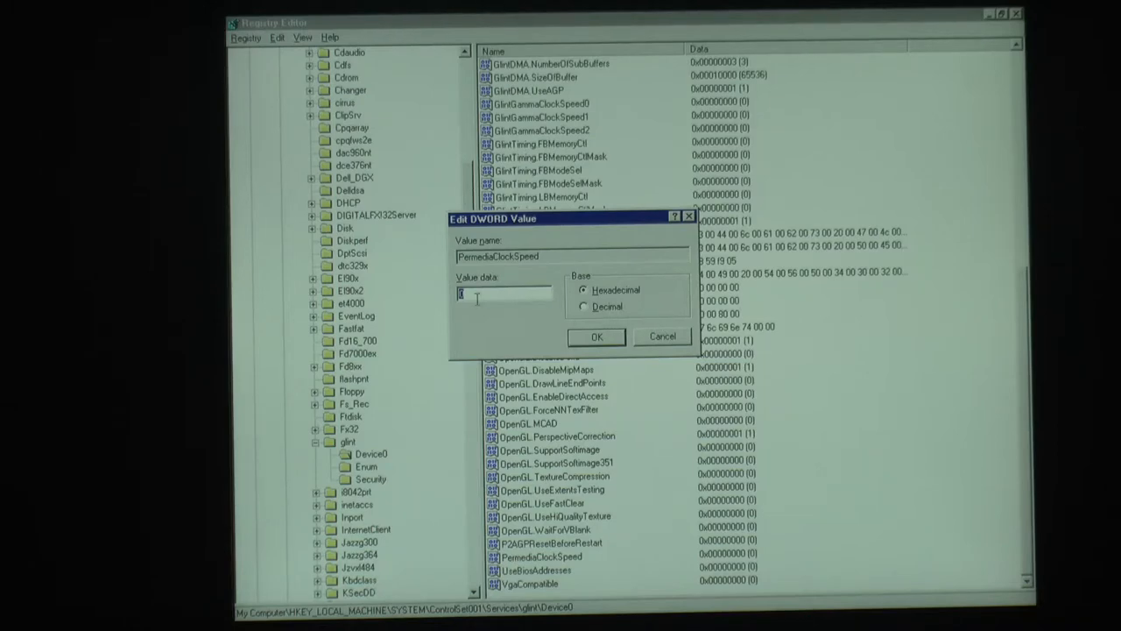
type("5")
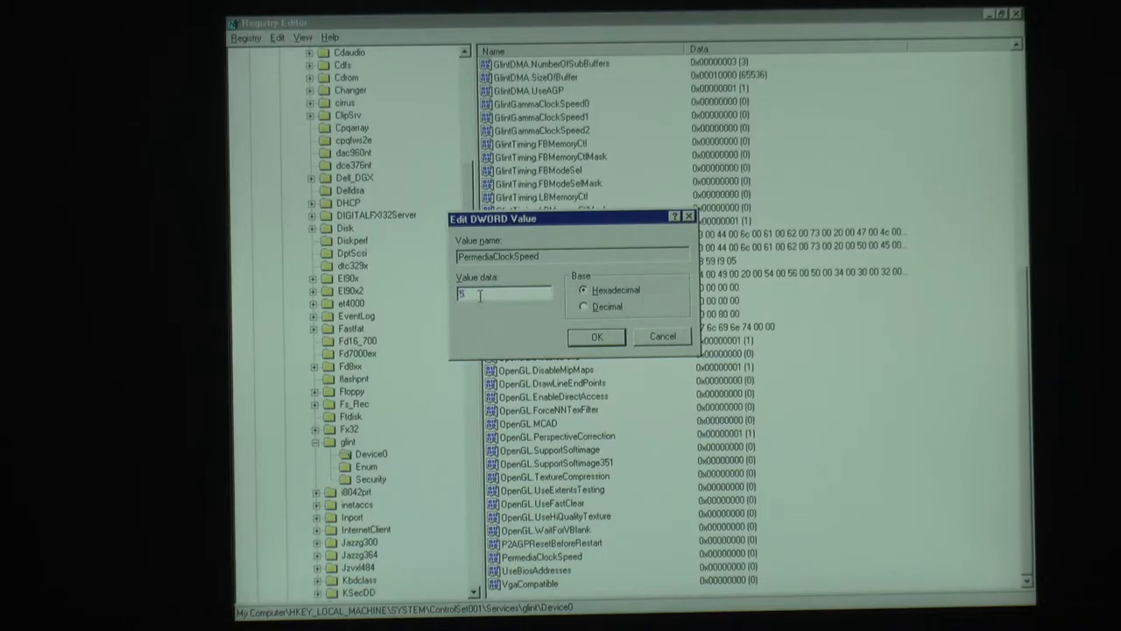
left_click(595, 336)
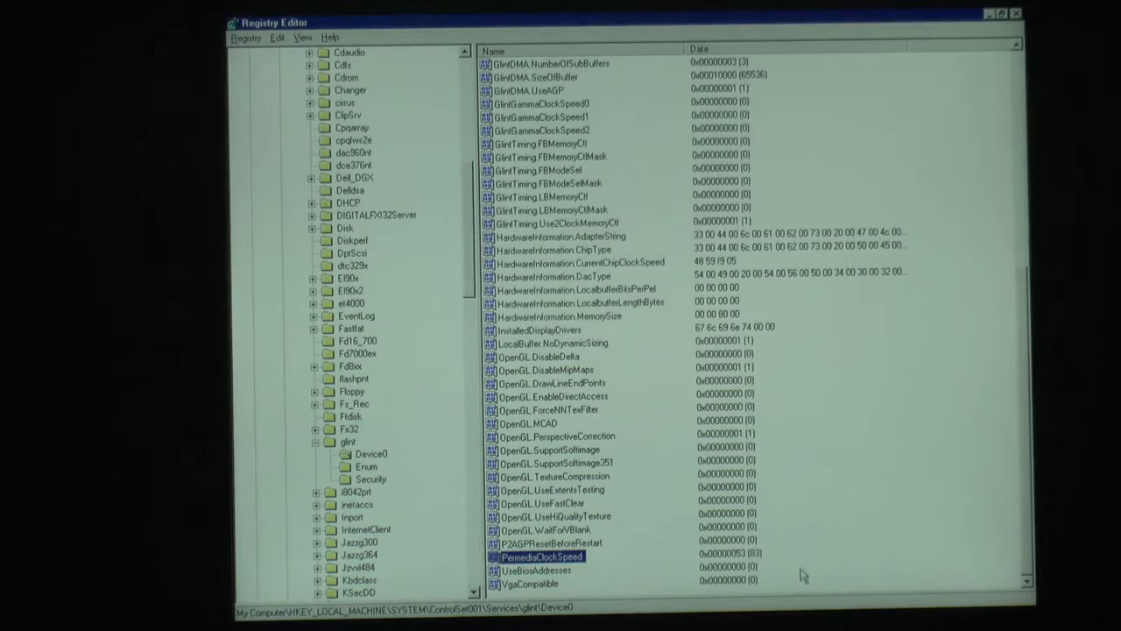
Step: Set PermediaClockSpeed to decimal 100, shown as 0x00000064
double_click(536, 557)
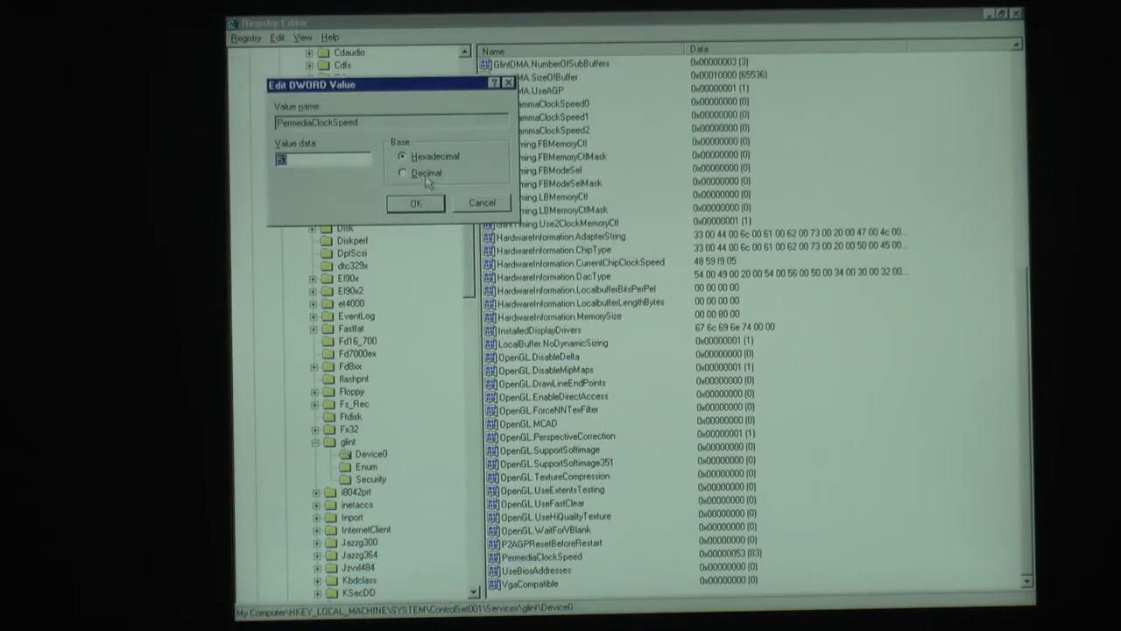
left_click(403, 173)
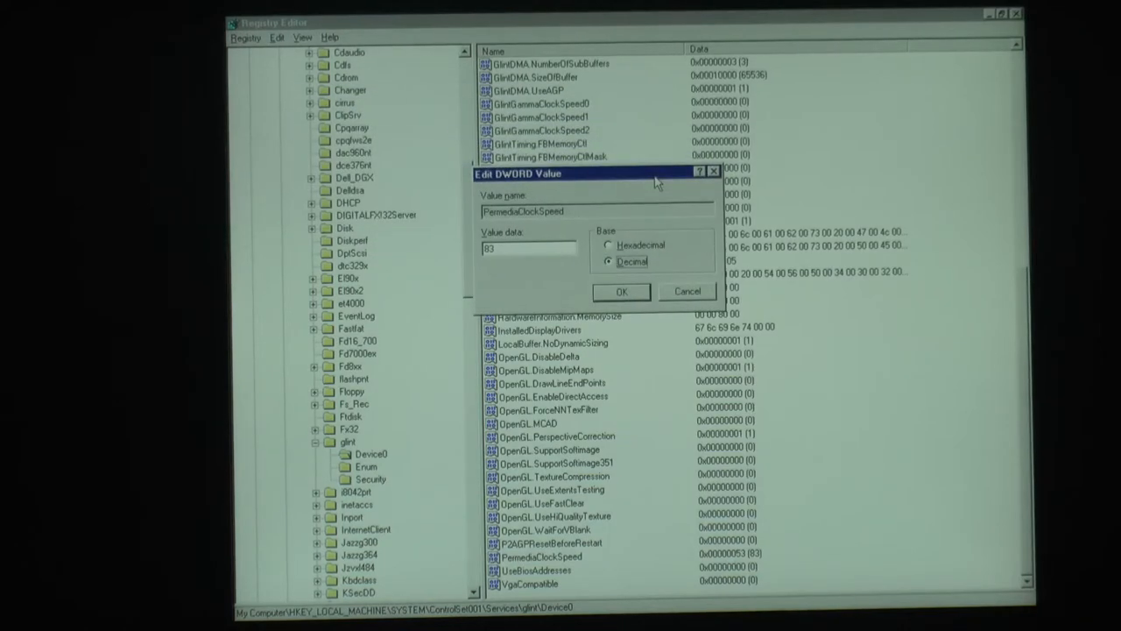
type("1")
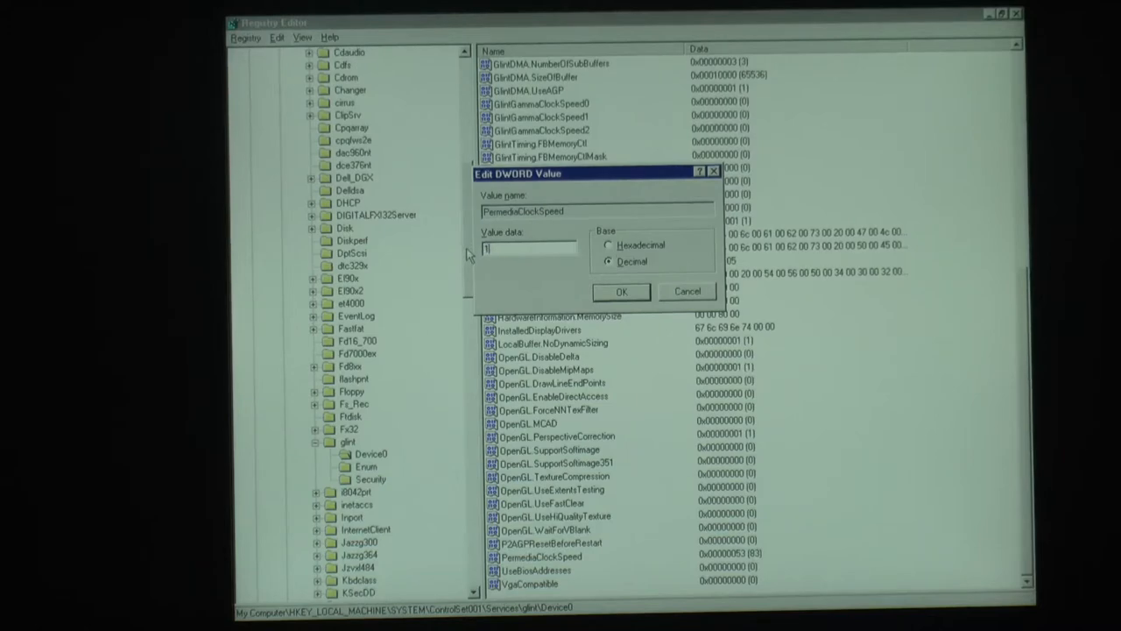
type("00")
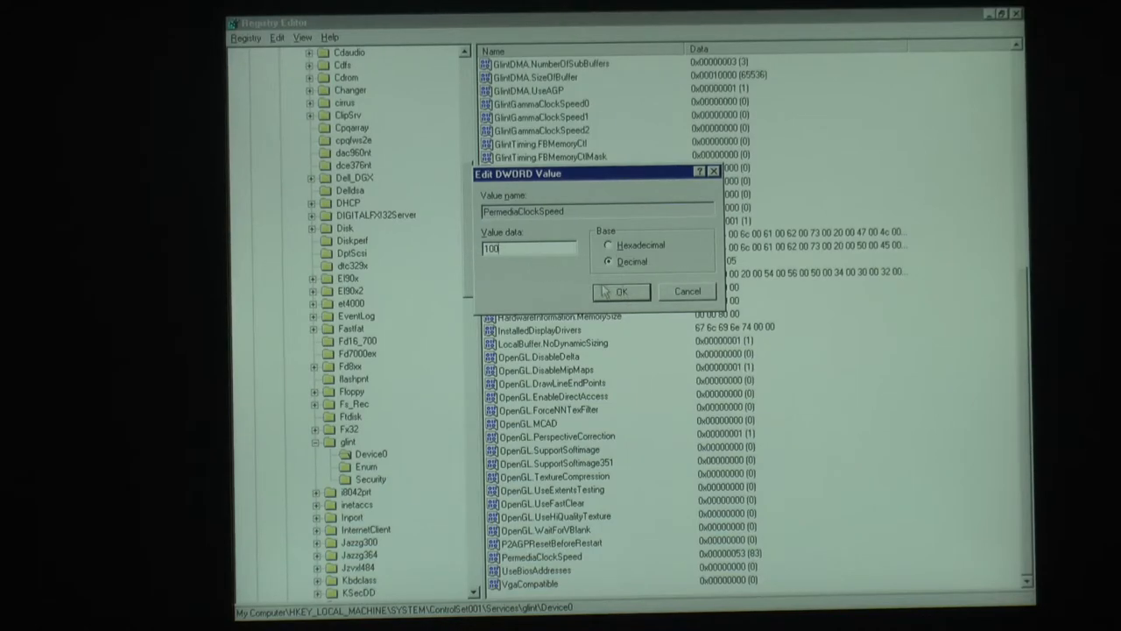
left_click(620, 291)
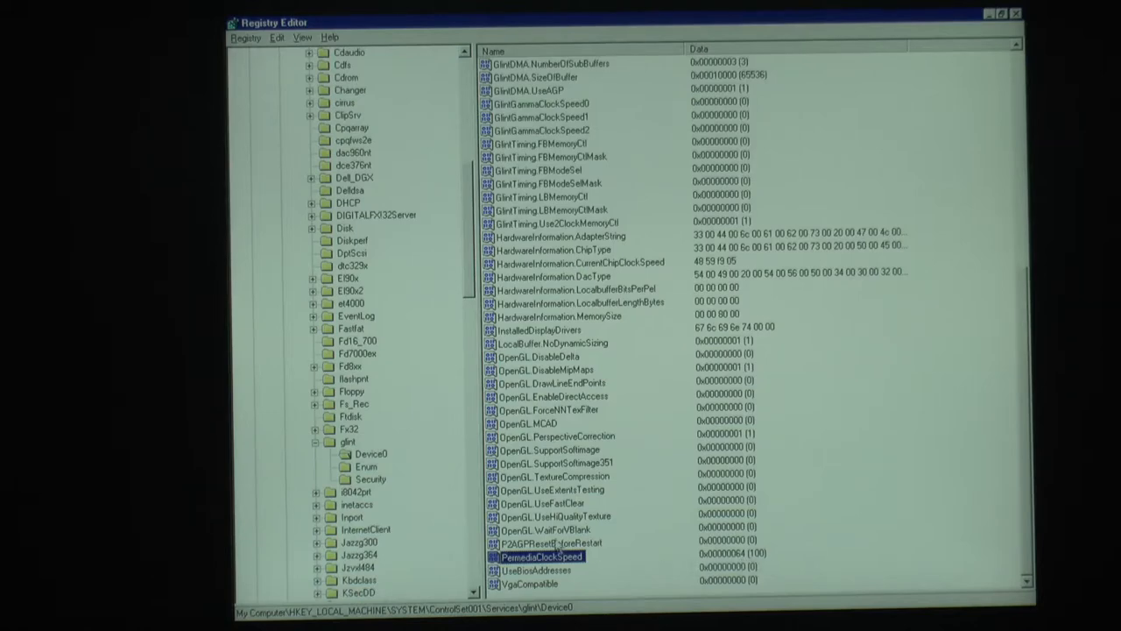
Step: Re-edit PermediaClockSpeed and apply hex 64 as the clock speed
double_click(540, 556)
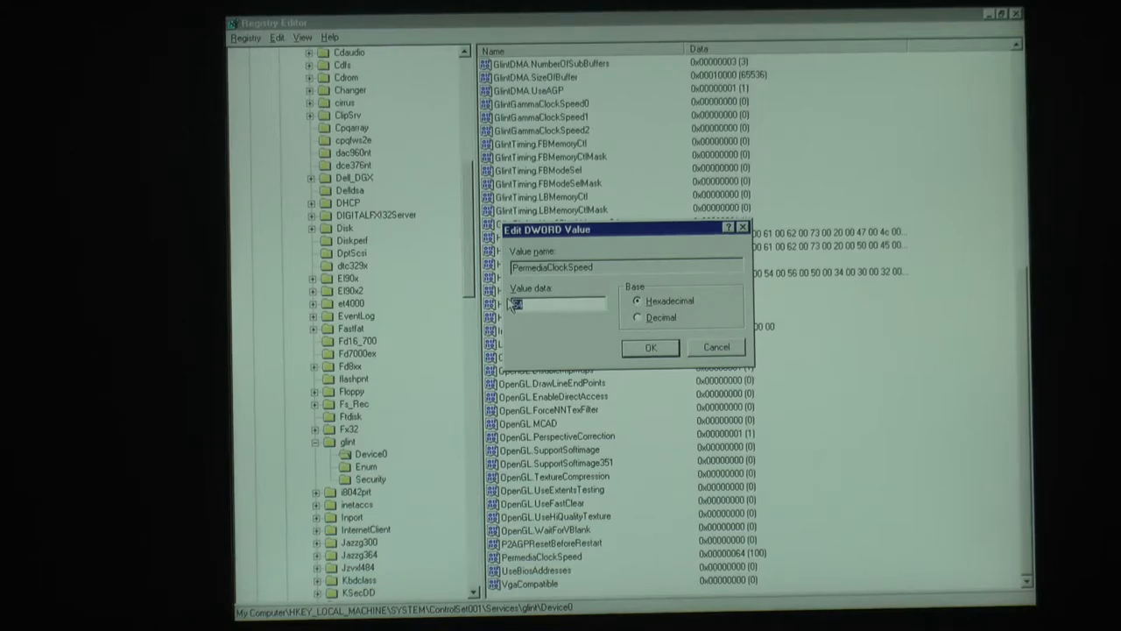
left_click(650, 346)
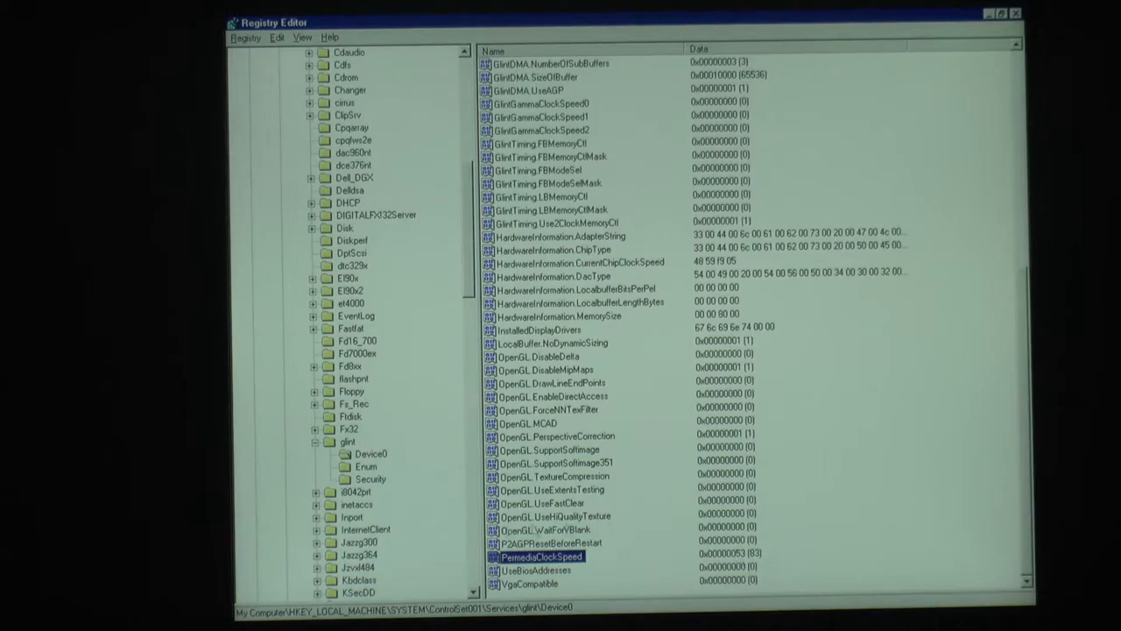
double_click(540, 557)
type("5d")
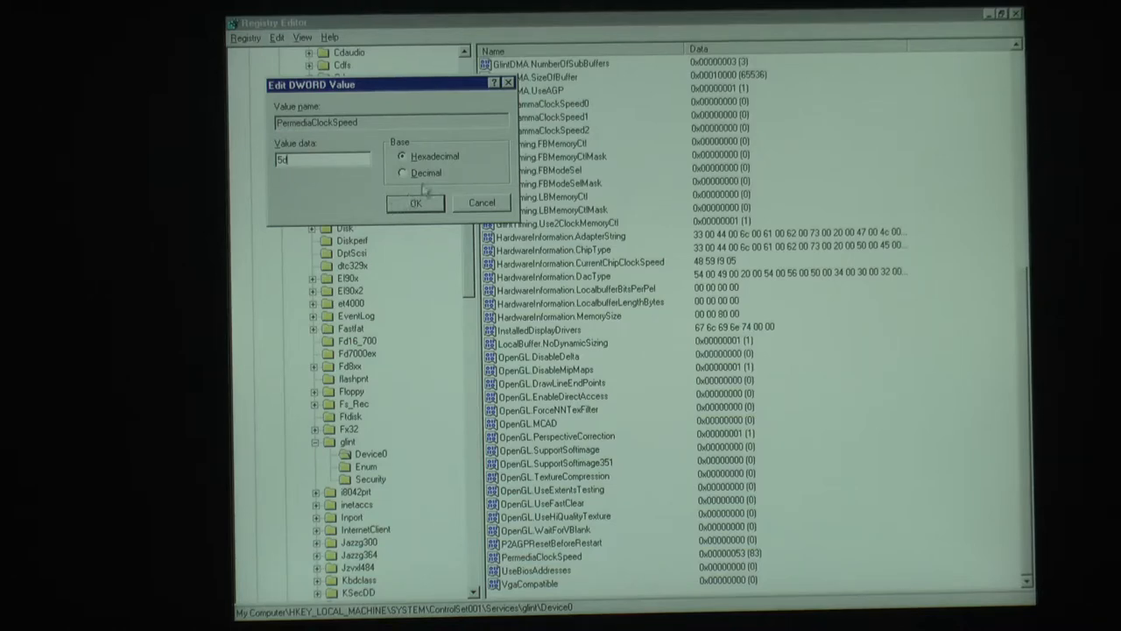
left_click(415, 203)
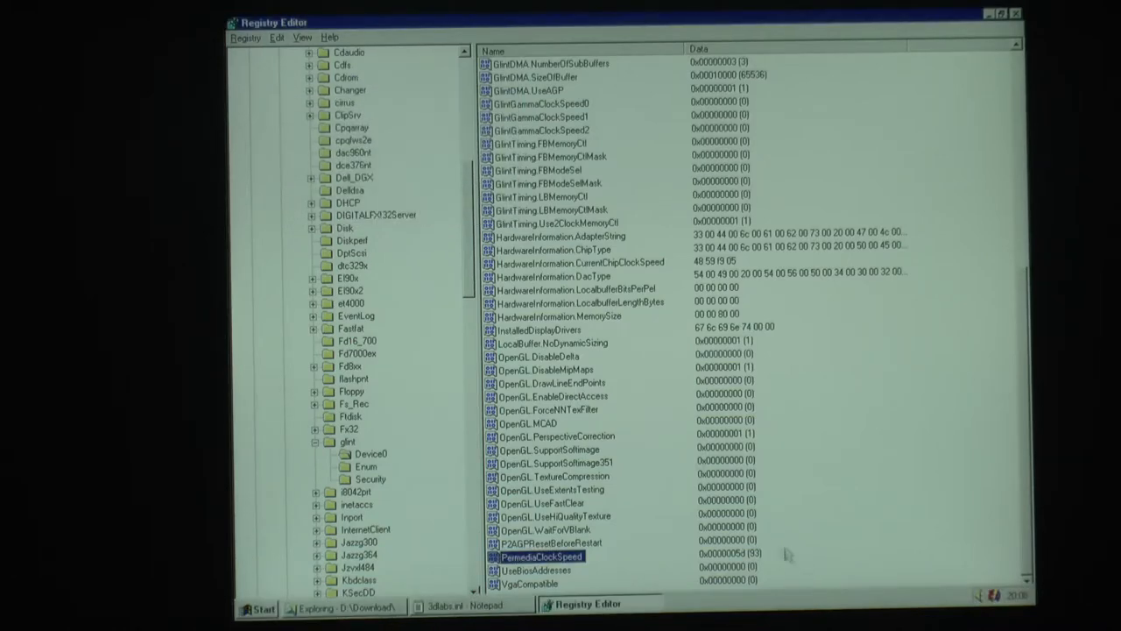
right_click(539, 557)
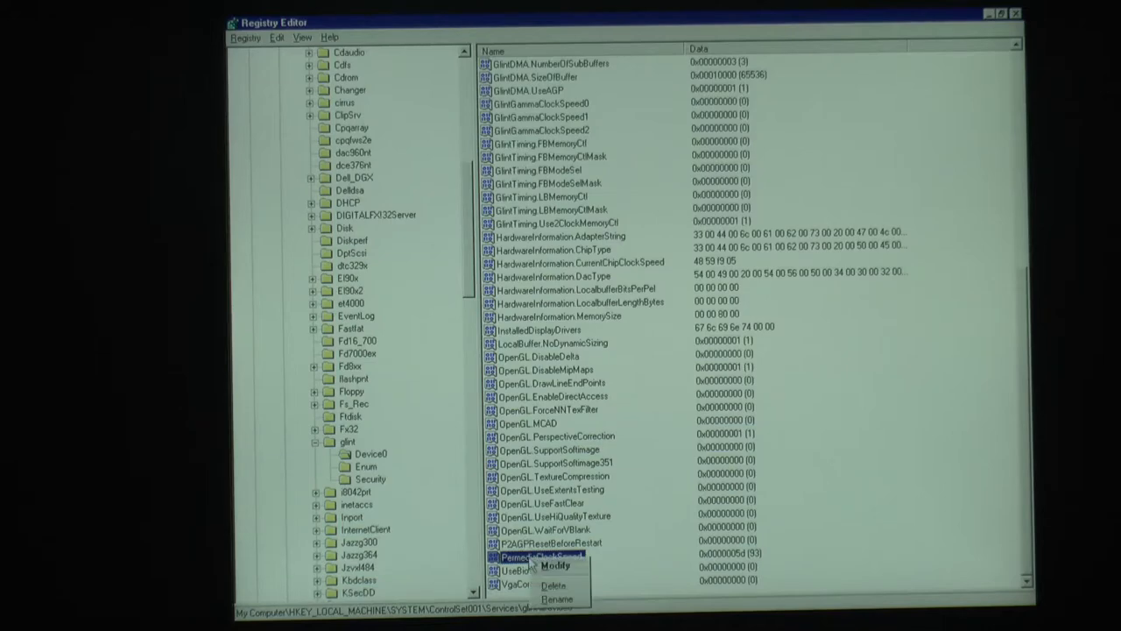
left_click(553, 564)
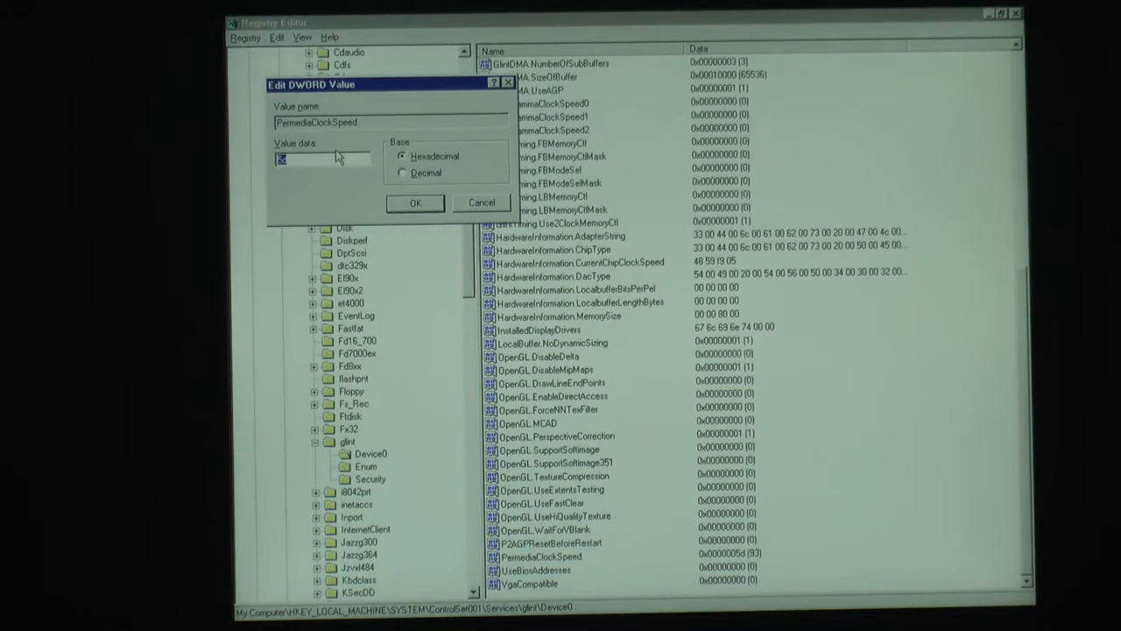
type("64")
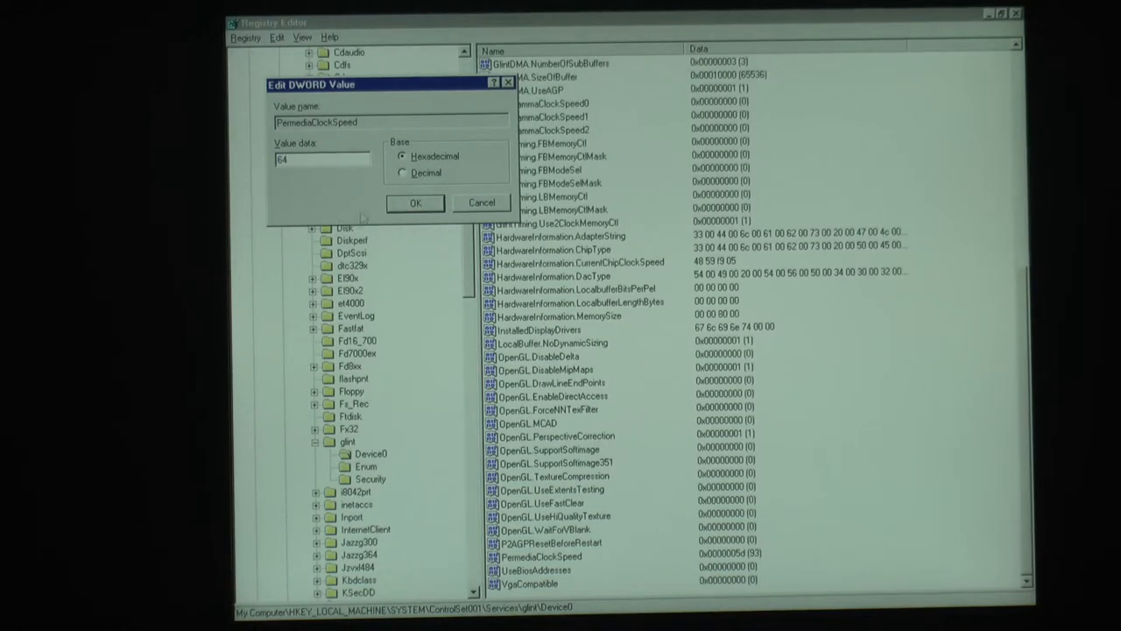
left_click(416, 204)
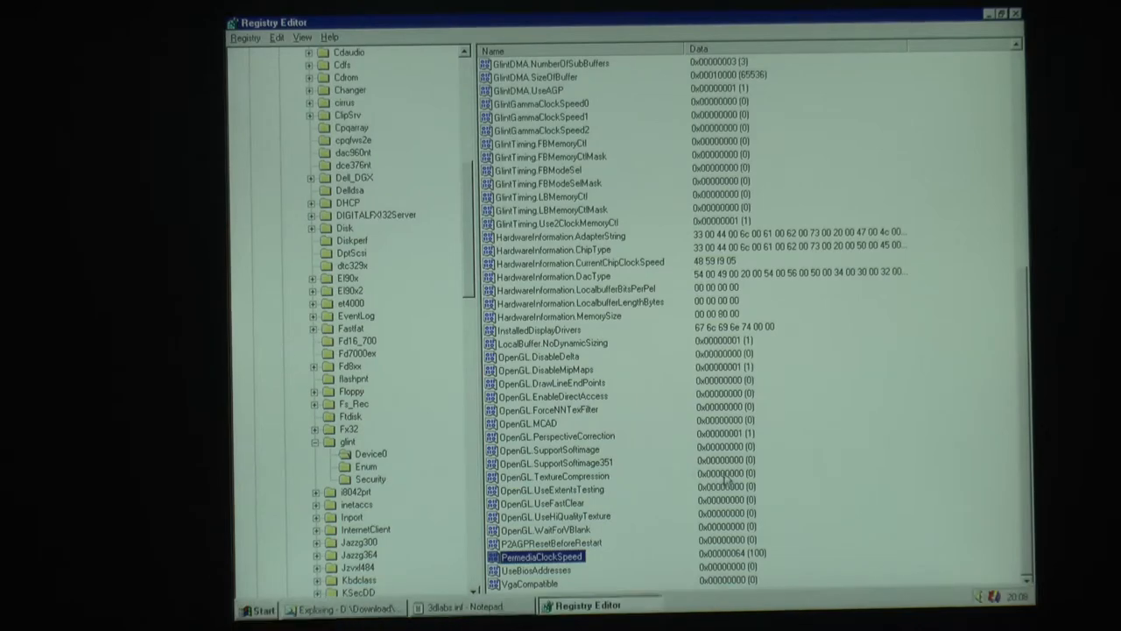
Step: Lower PermediaClockSpeed to hex 53, decimal 83
double_click(539, 557)
type("5")
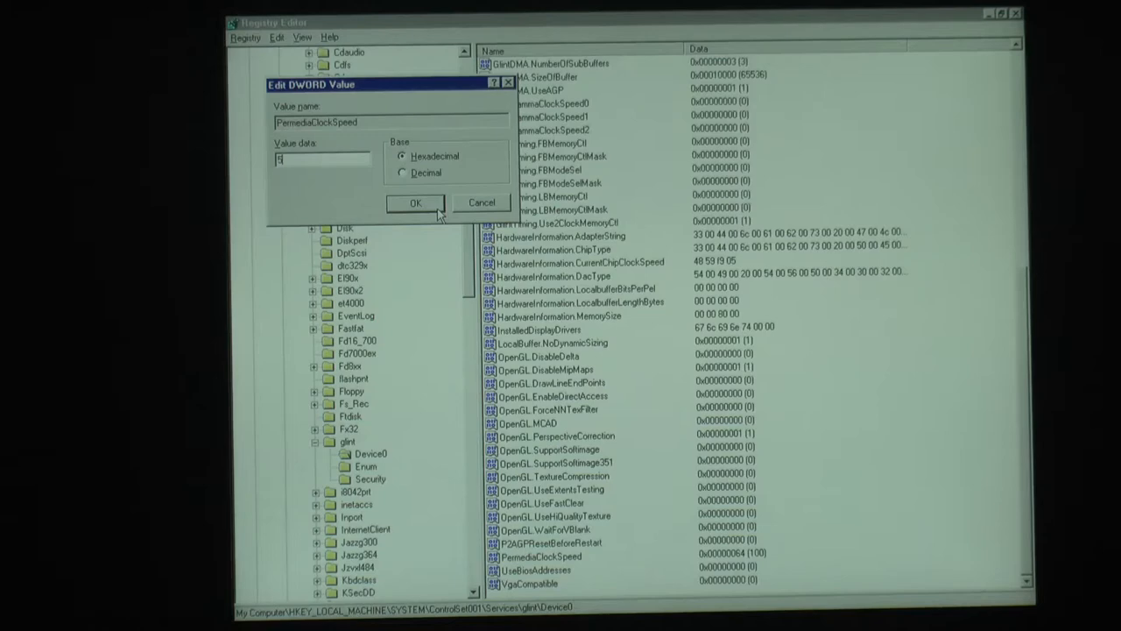
type("3")
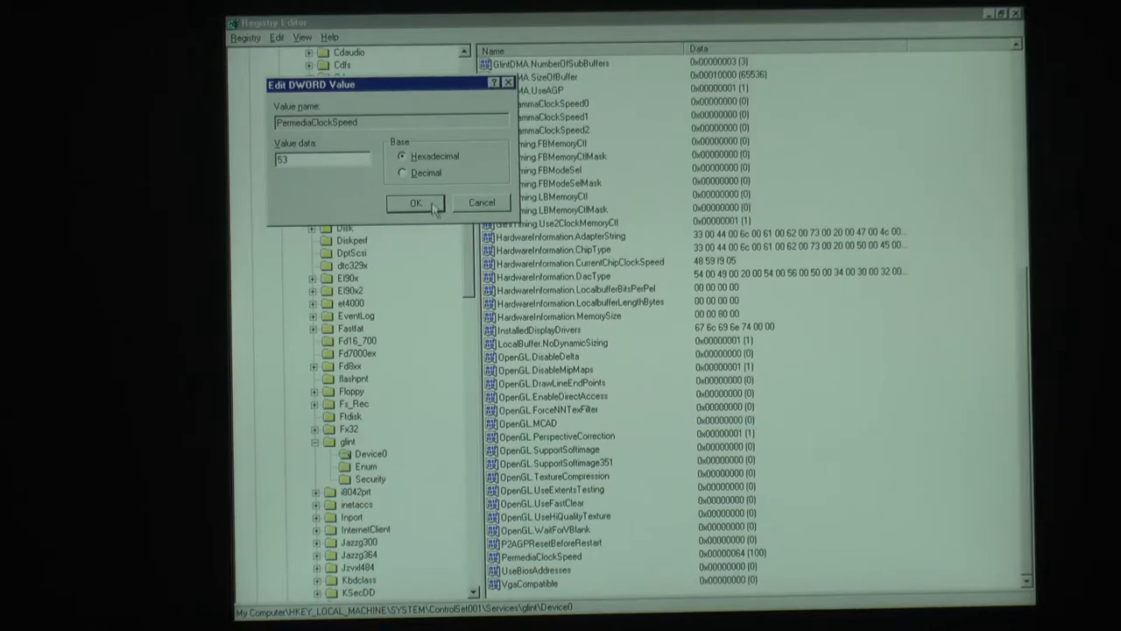
left_click(415, 203)
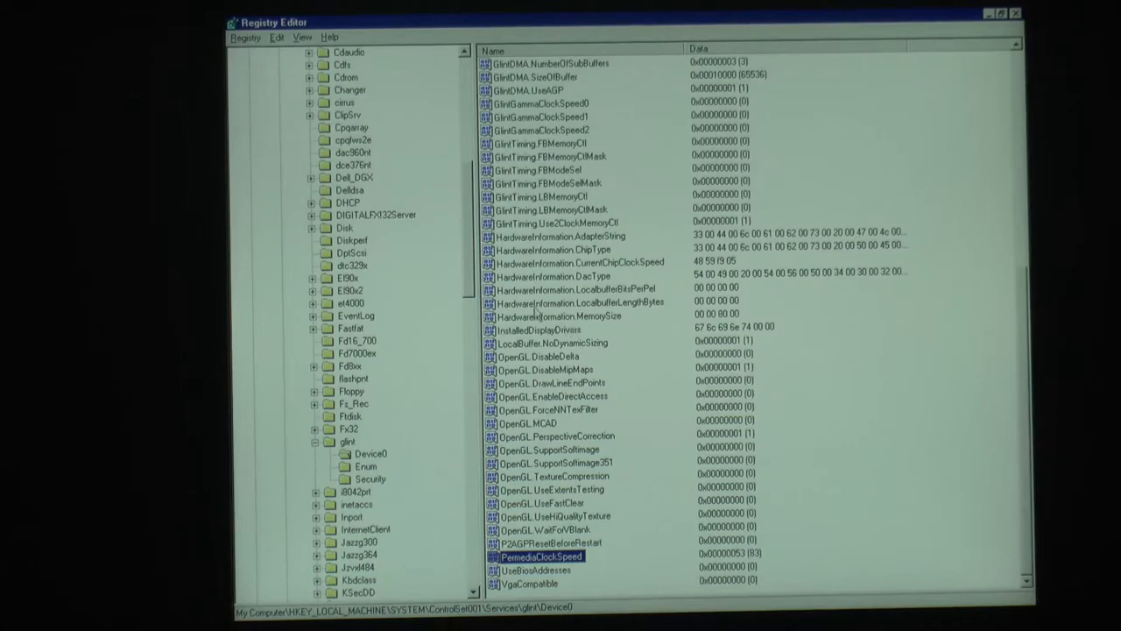
right_click(539, 557)
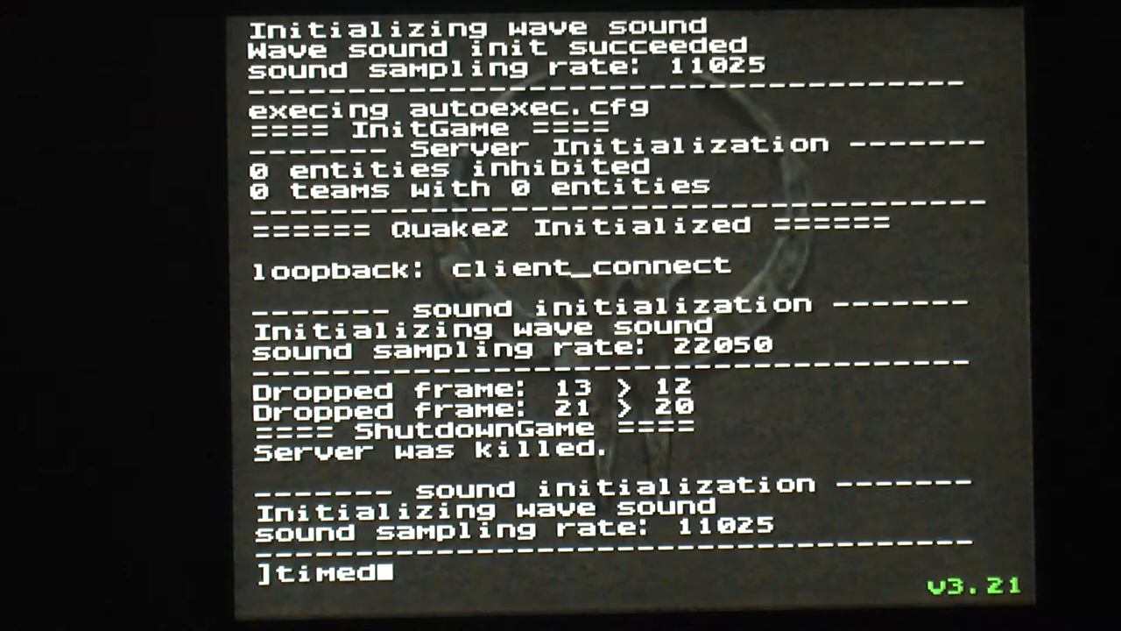
Step: Run /timedemo in the Quake II console to benchmark rendering speed
type("/timedemo")
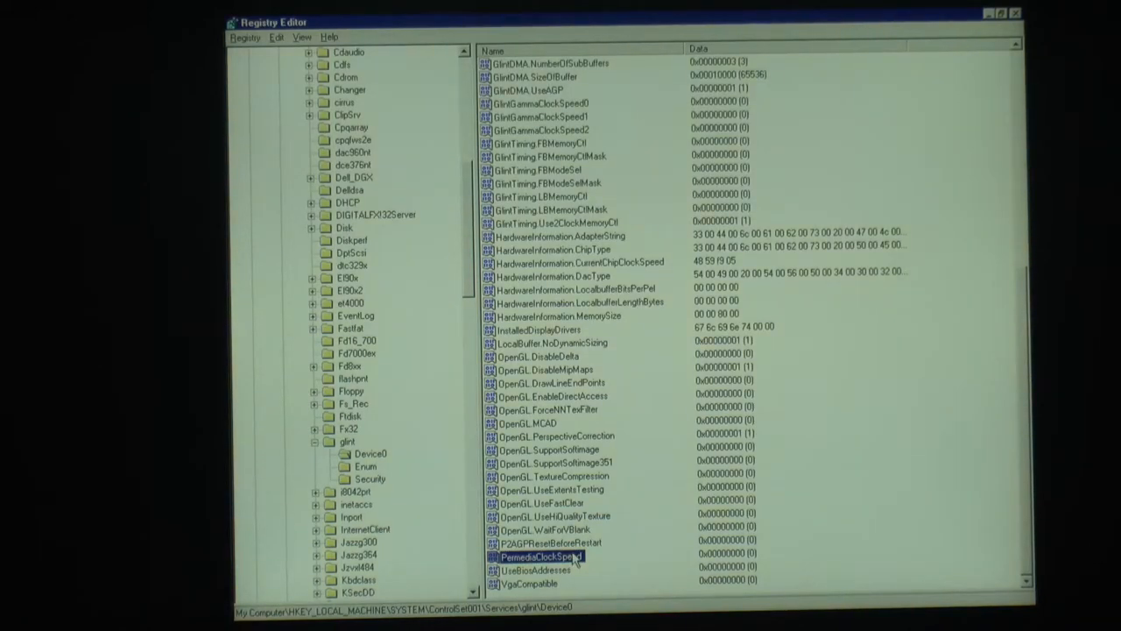
Step: Modify PermediaClockSpeed to hex 53 via its context menu
right_click(539, 557)
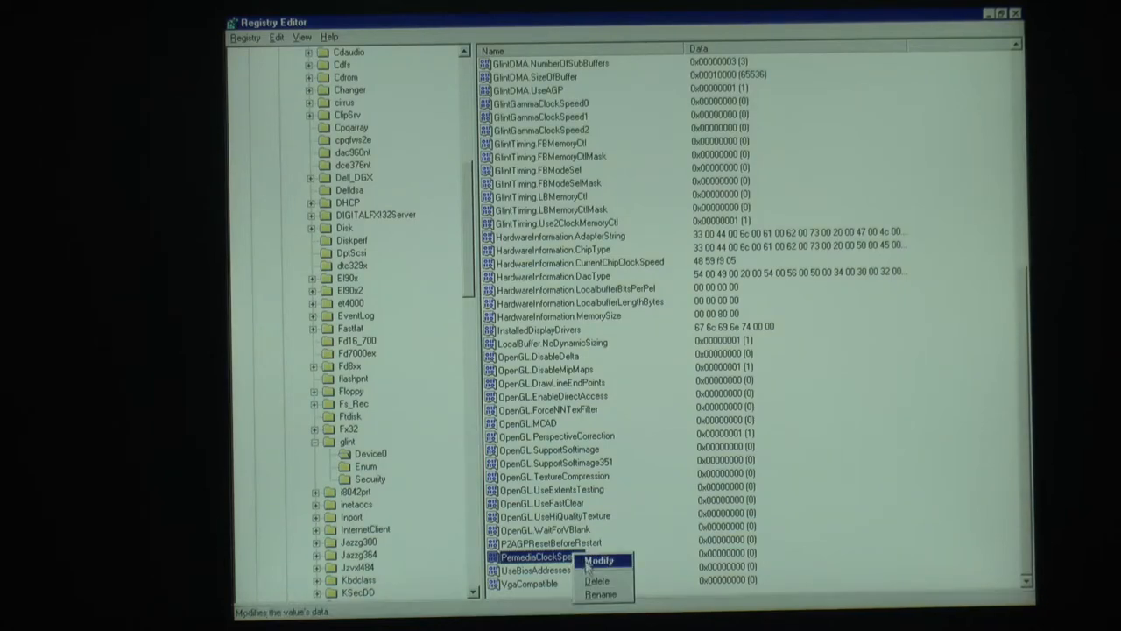
left_click(599, 560)
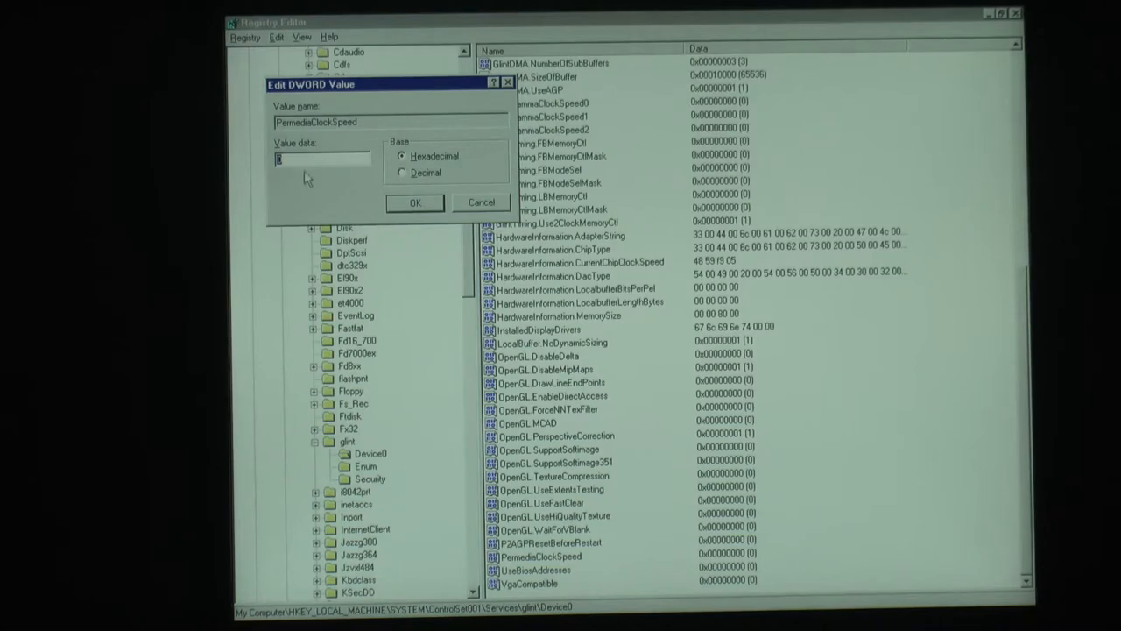
type("53")
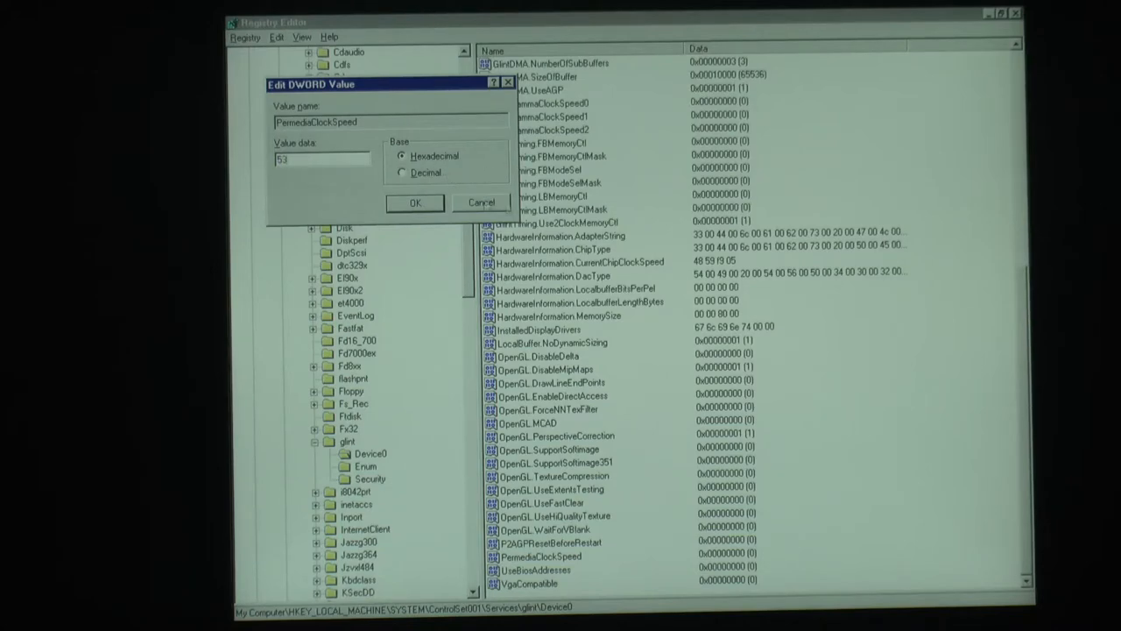
left_click(415, 203)
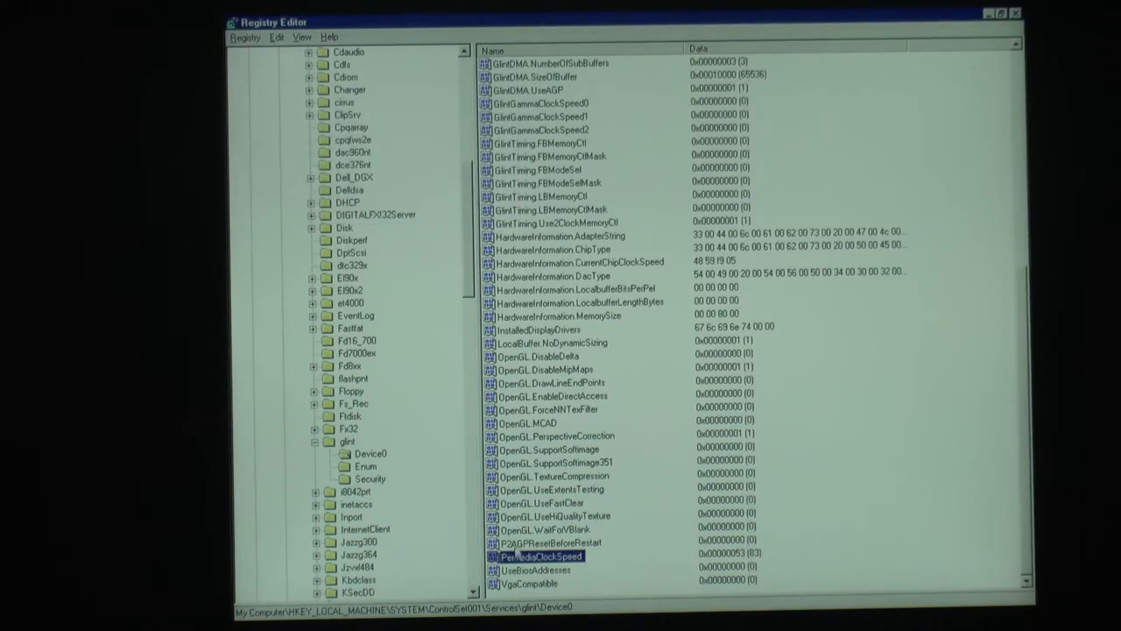
Step: Change PermediaClockSpeed to hex 64, checking it reads 100 in decimal, and confirm
double_click(536, 557)
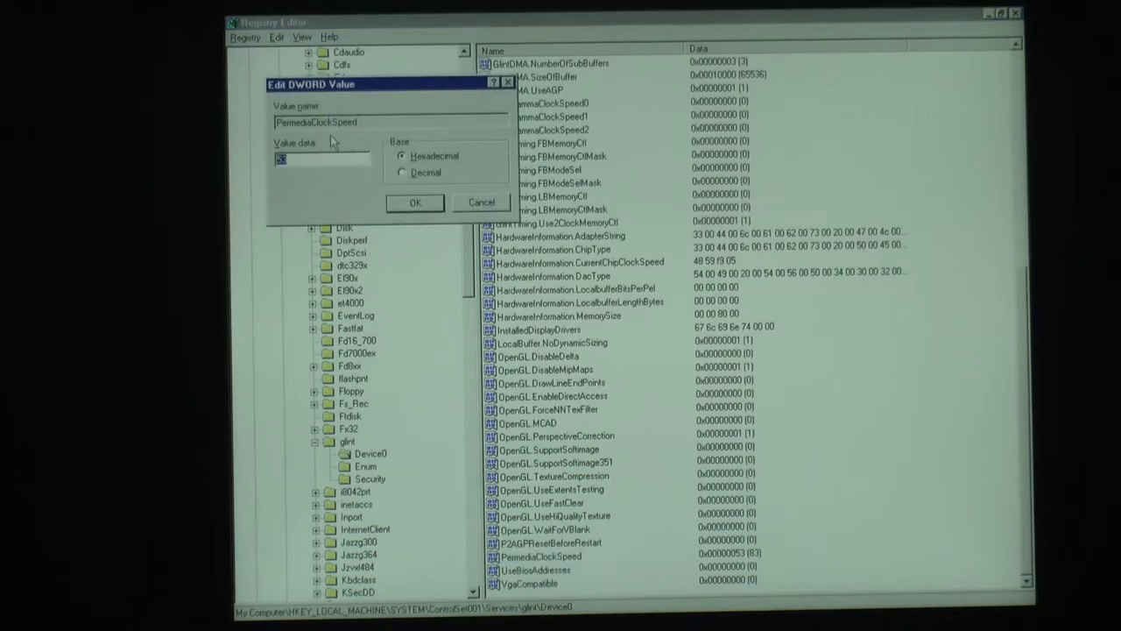
type("4")
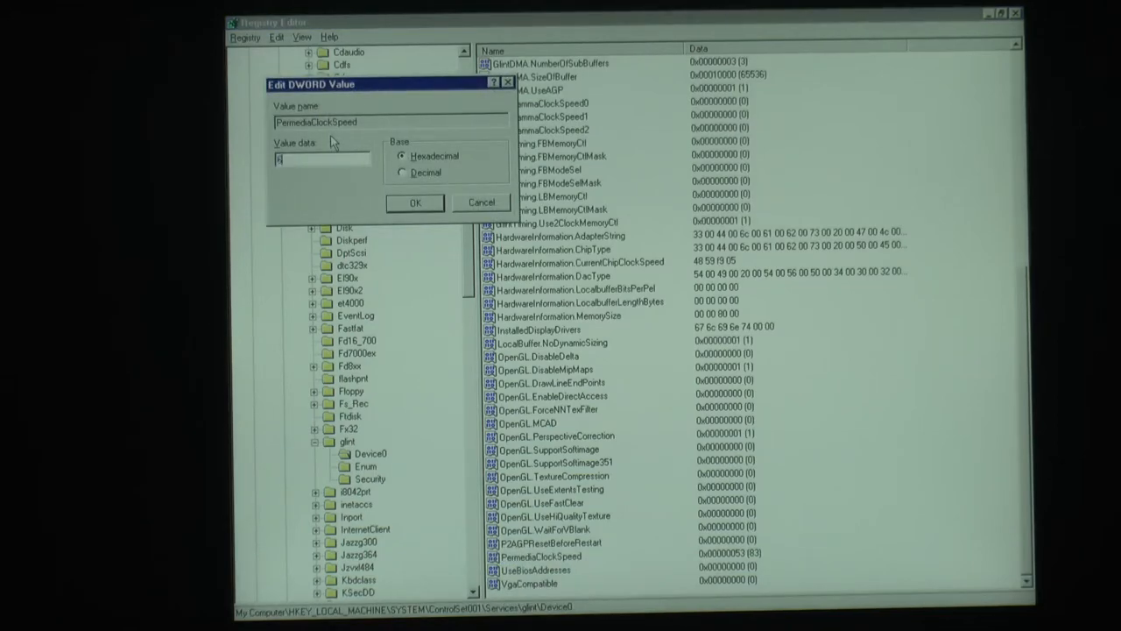
left_click(402, 172)
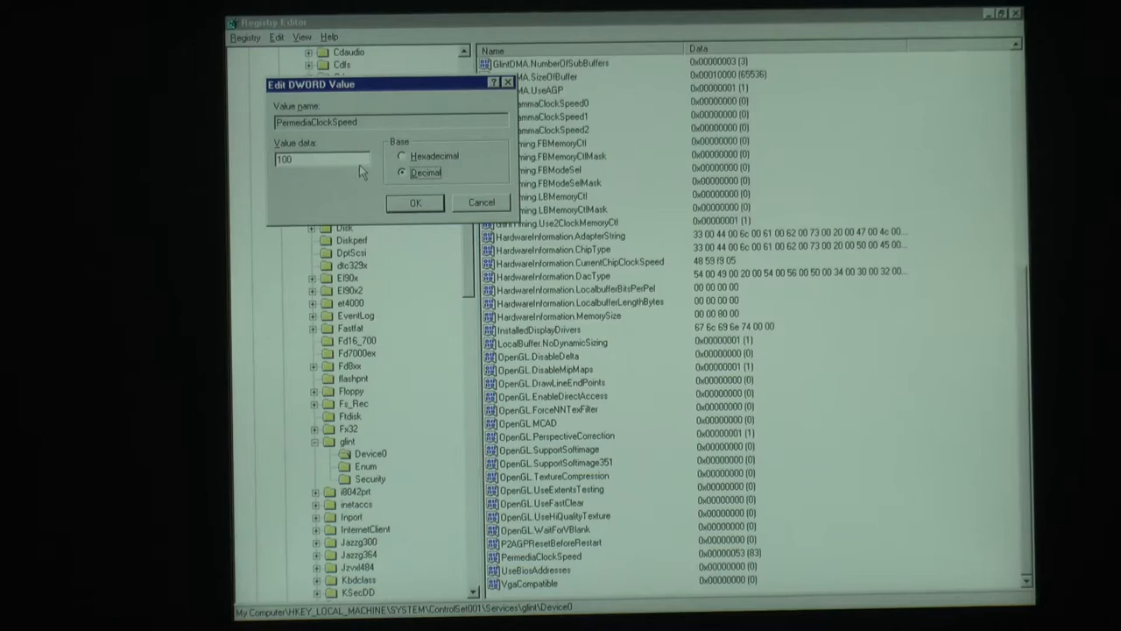
left_click(403, 154)
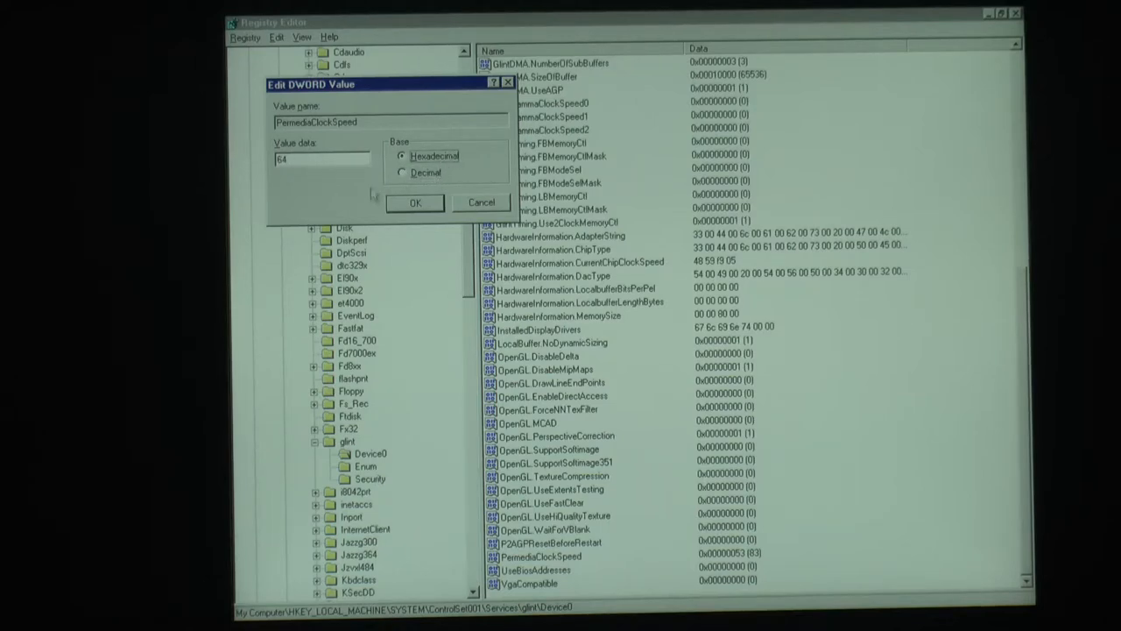
left_click(413, 203)
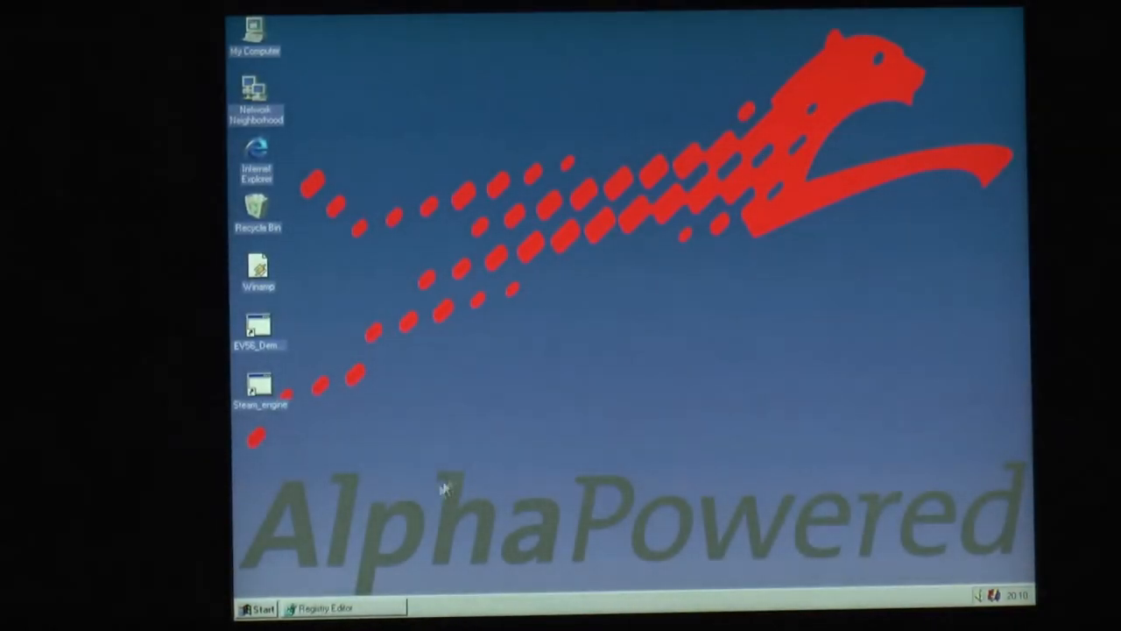
left_click(259, 608)
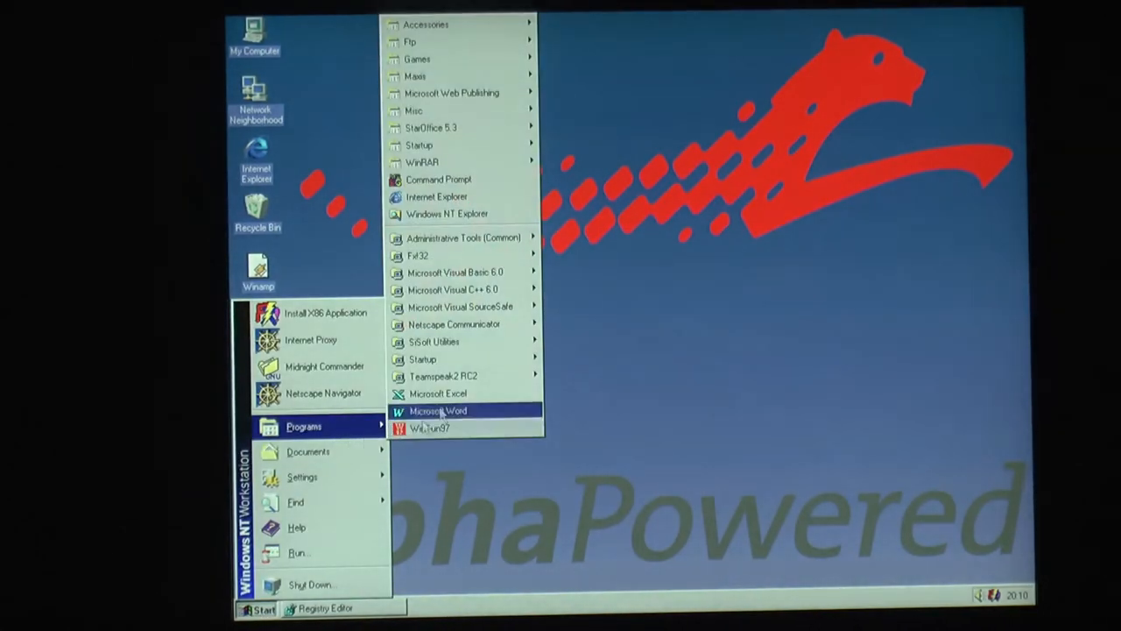
mouse_move(417, 59)
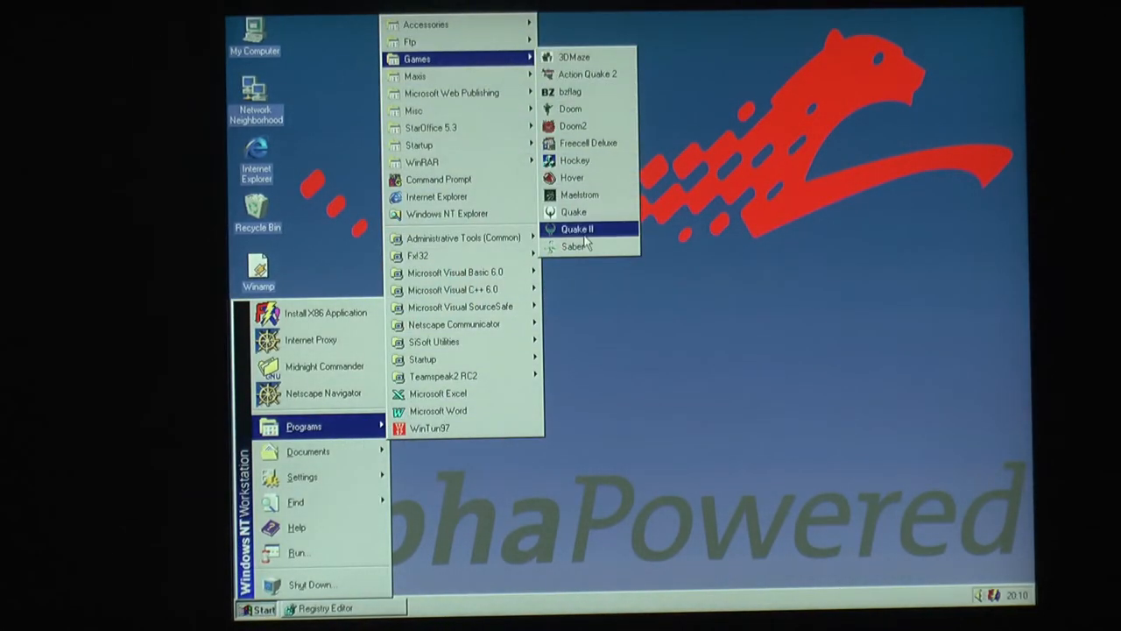
left_click(577, 228)
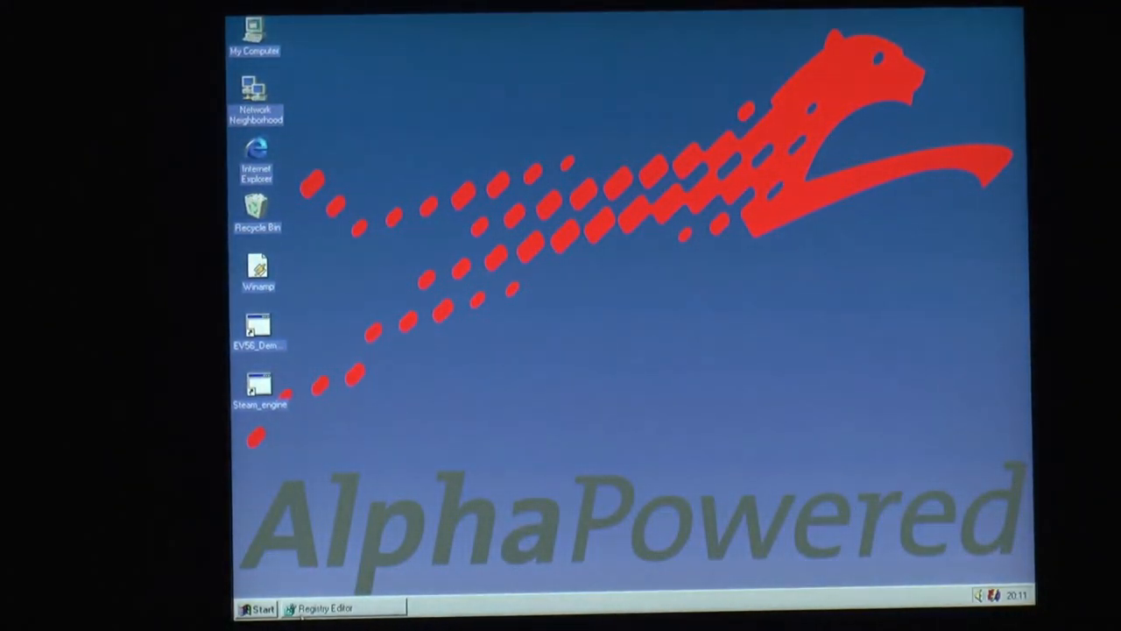
mouse_move(519, 448)
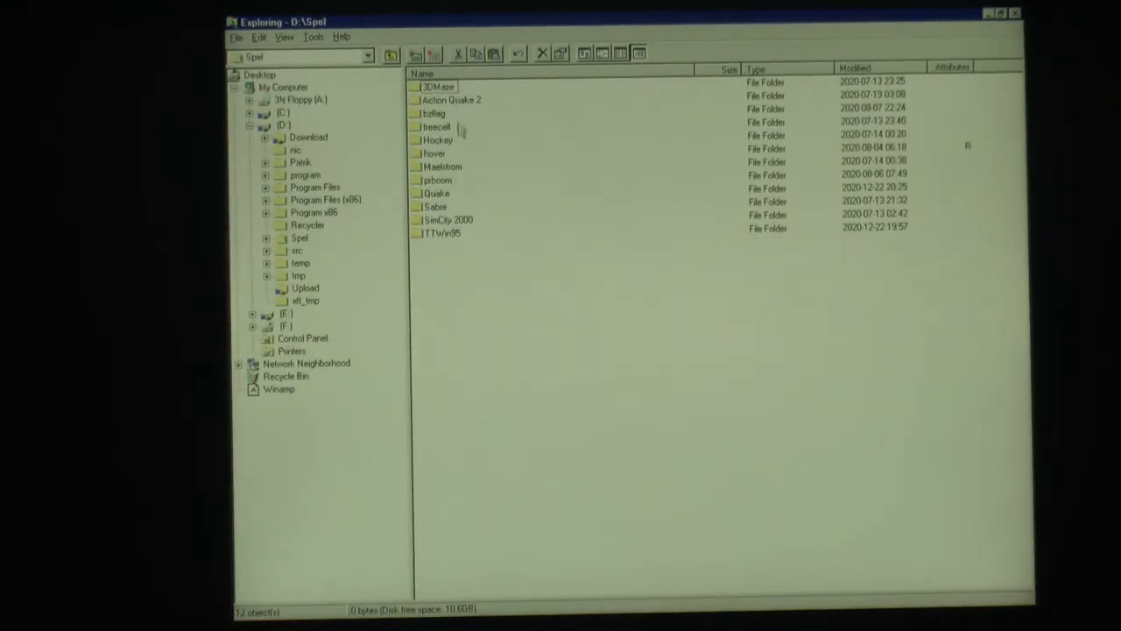
Step: Enter the Action Quake 2 folder in D:\Spel
double_click(452, 98)
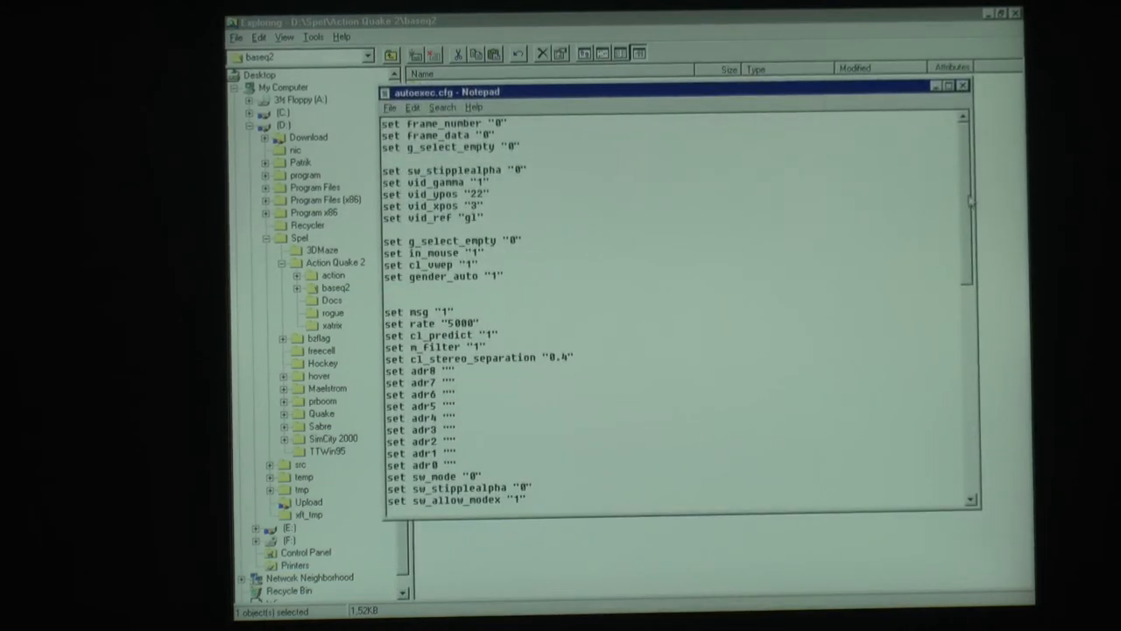
Step: Point out the s_khz, s_loadas8bit and cl_particles lines in autoexec.cfg
scroll("down", 3)
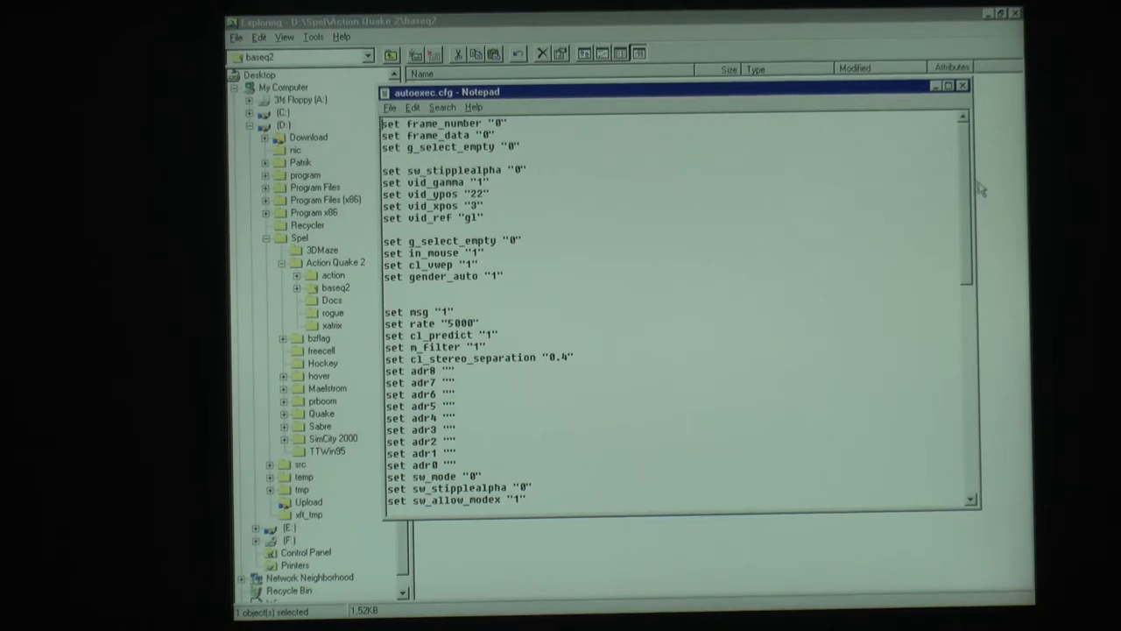
scroll("down", 3)
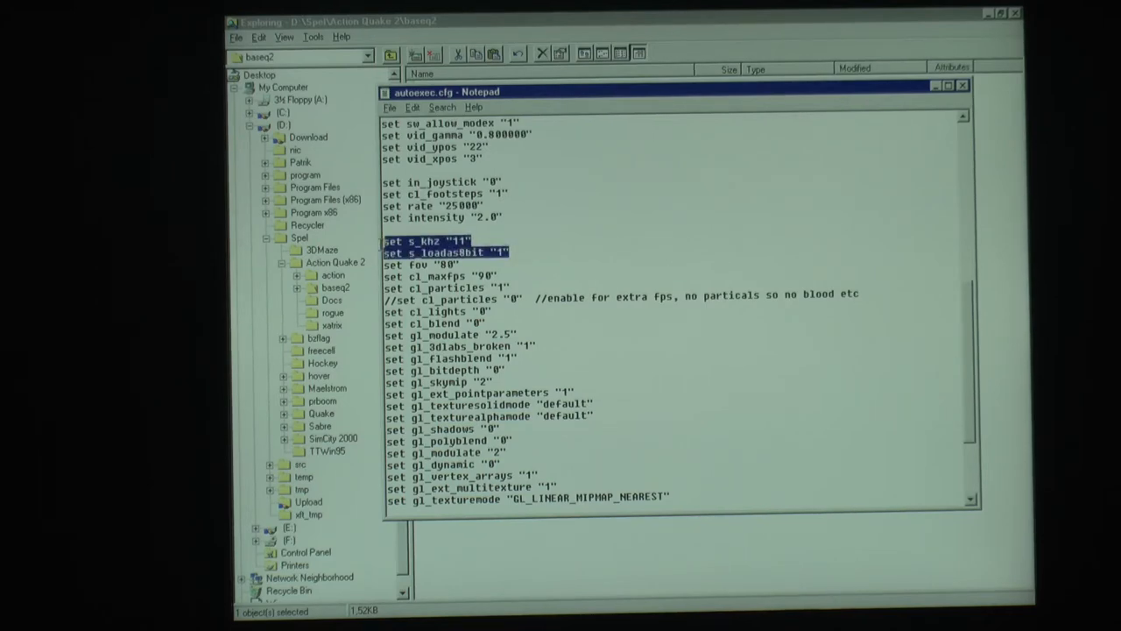
left_click(515, 252)
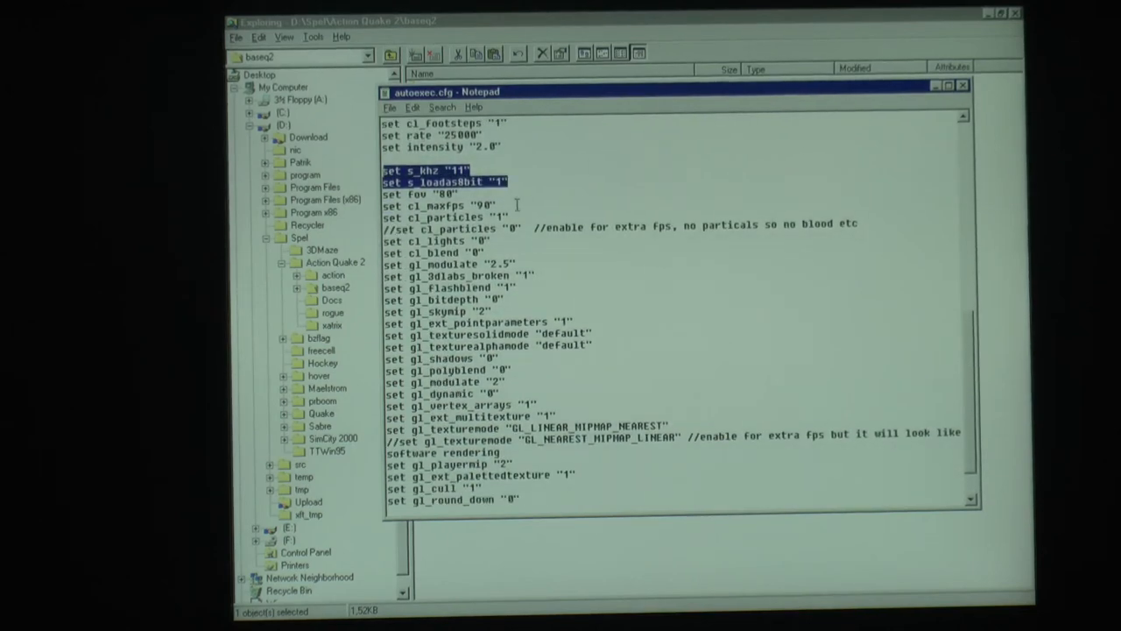
left_click(491, 205)
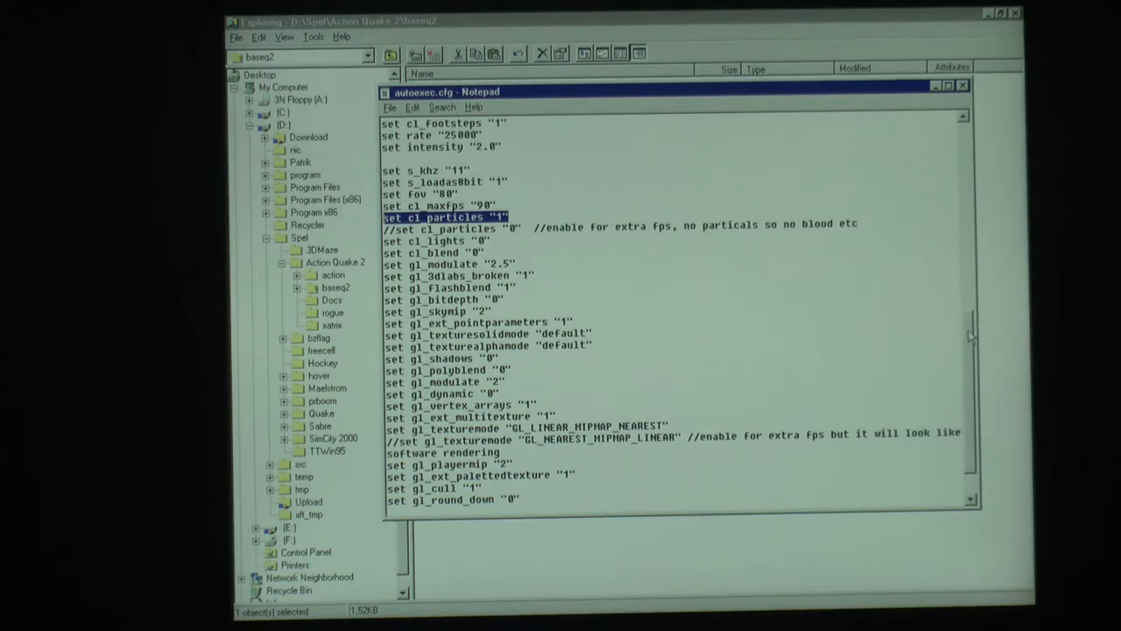
scroll("down", 3)
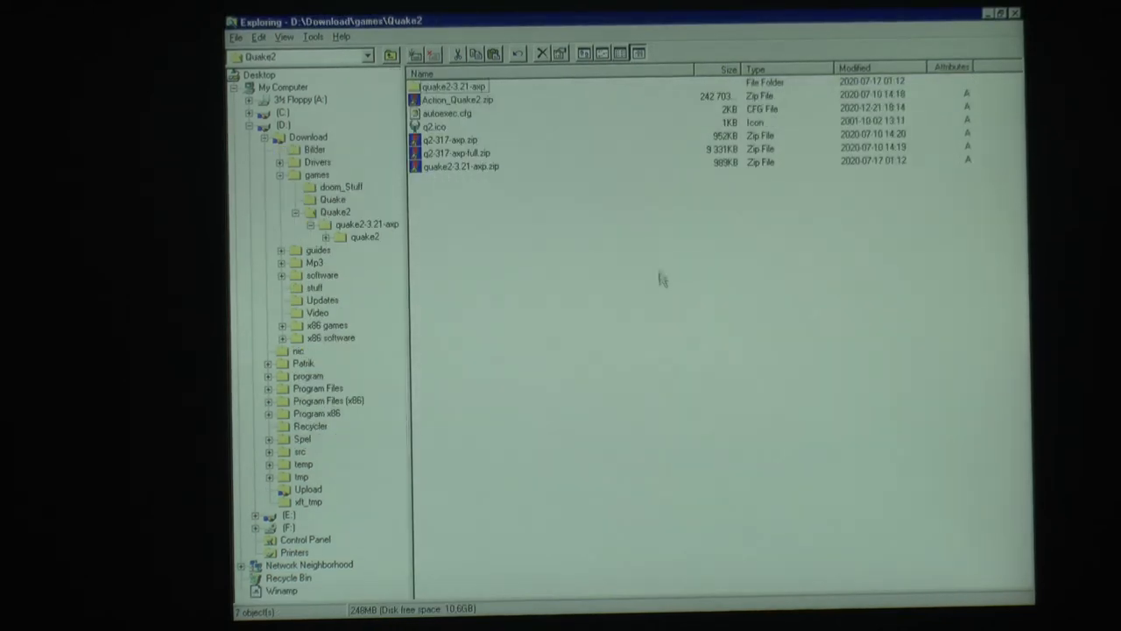
mouse_move(511, 116)
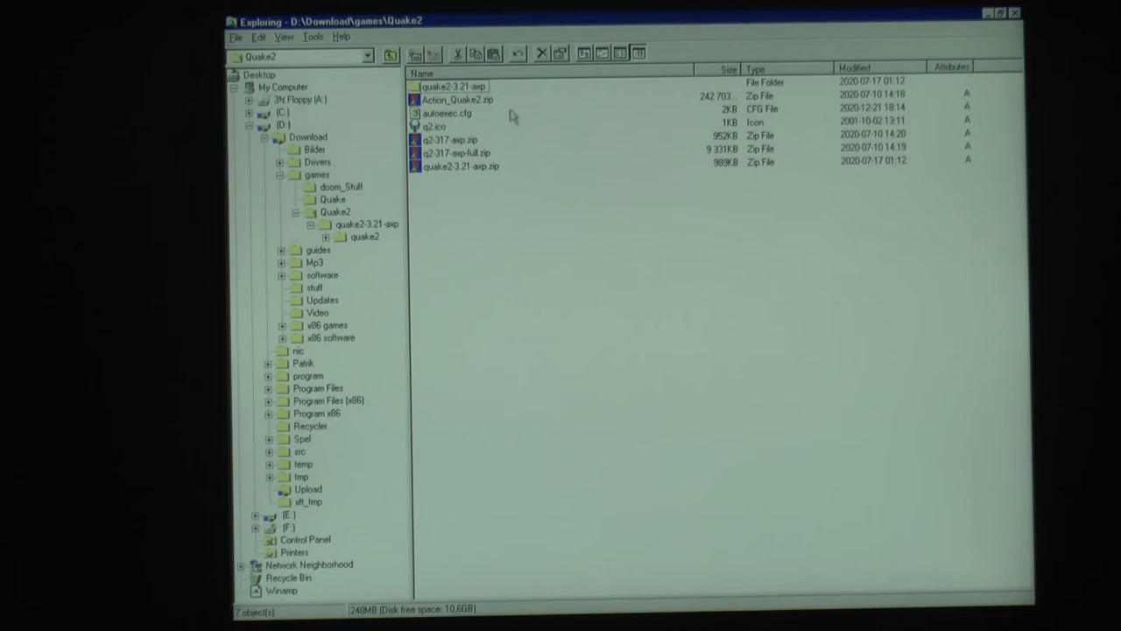
Step: Go into quake2-3.21-axp\quake2 and view its readme.txt in Notepad
left_click(452, 86)
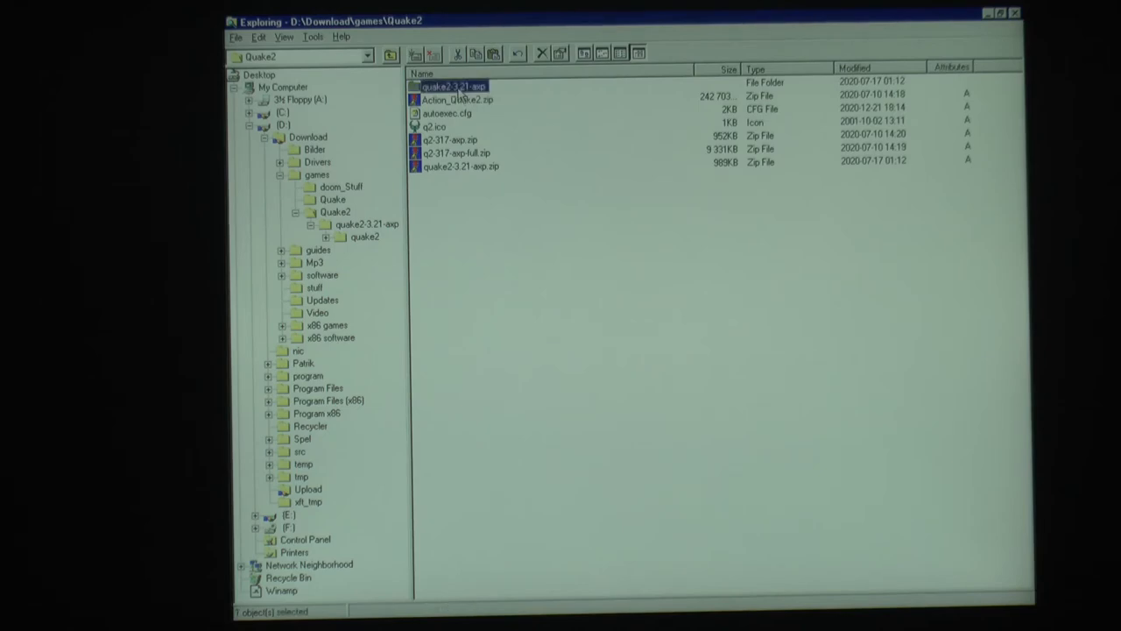
mouse_move(500, 115)
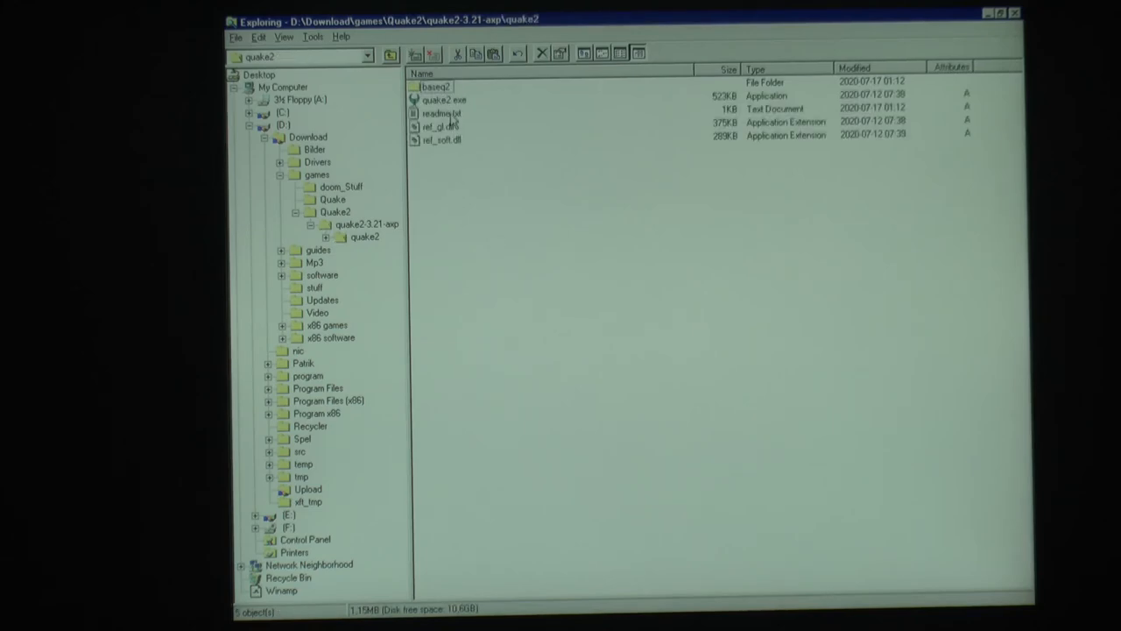
double_click(441, 112)
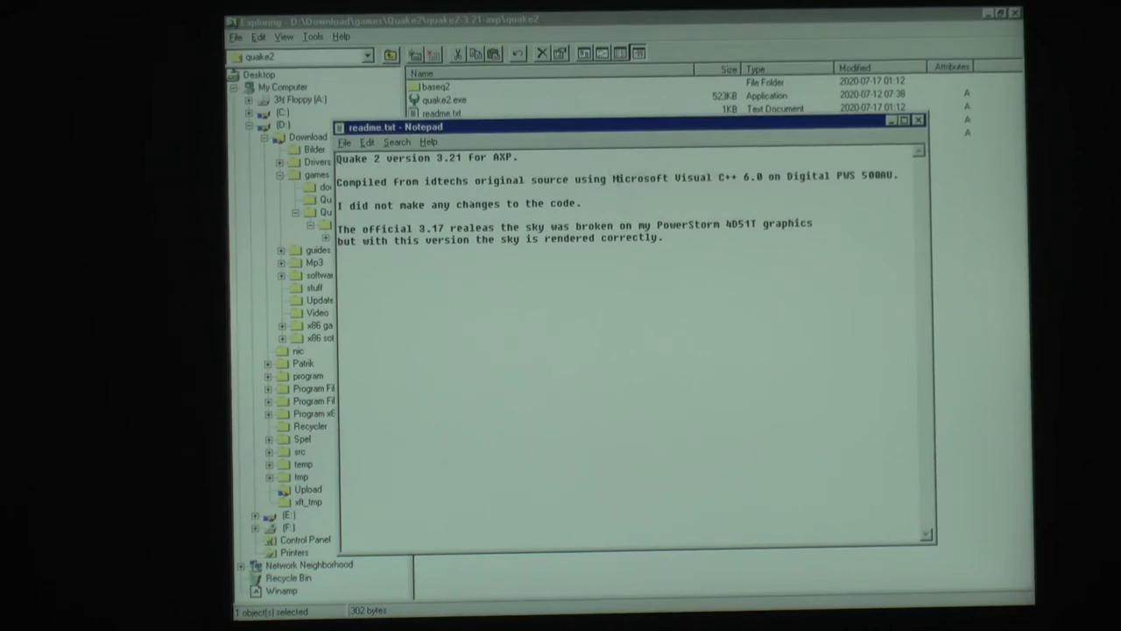
Step: Highlight the 'Quake 2 version 3.21 for AXP' line in readme.txt in Notepad
left_click_drag(611, 177, 763, 177)
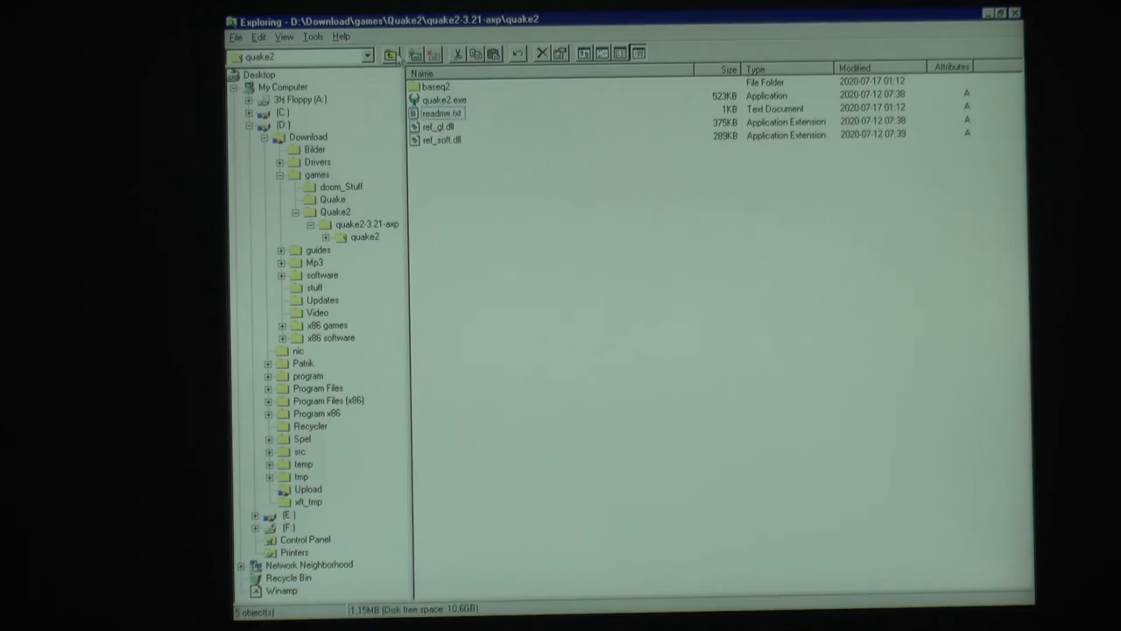
Step: Go up two levels from quake2 to the D:\Download\games\Quake2 folder
left_click(389, 54)
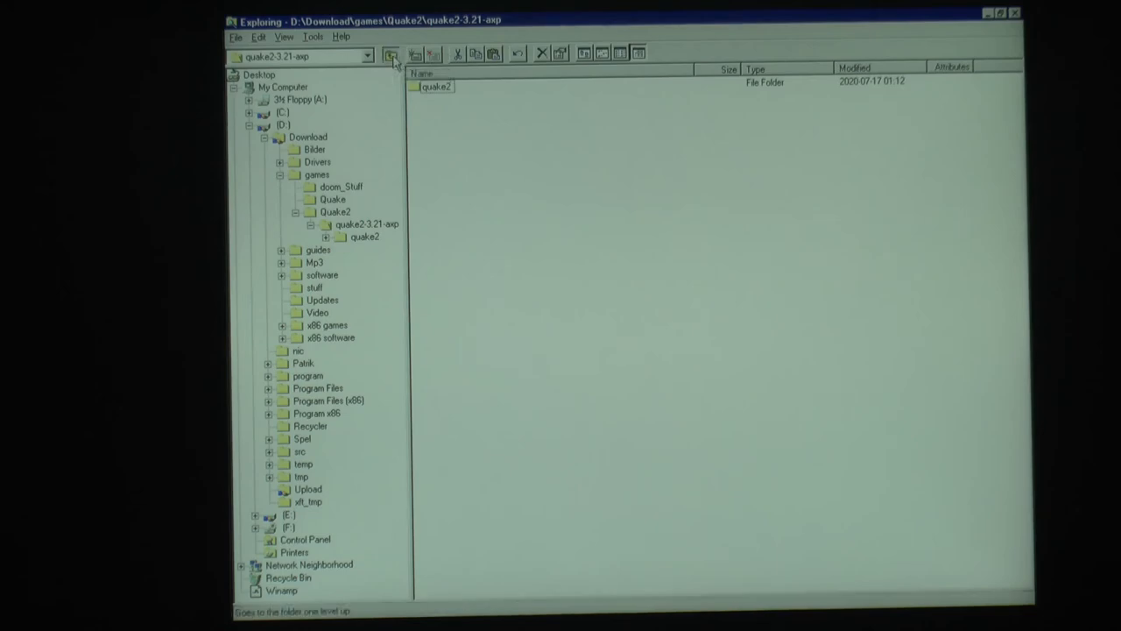
left_click(390, 54)
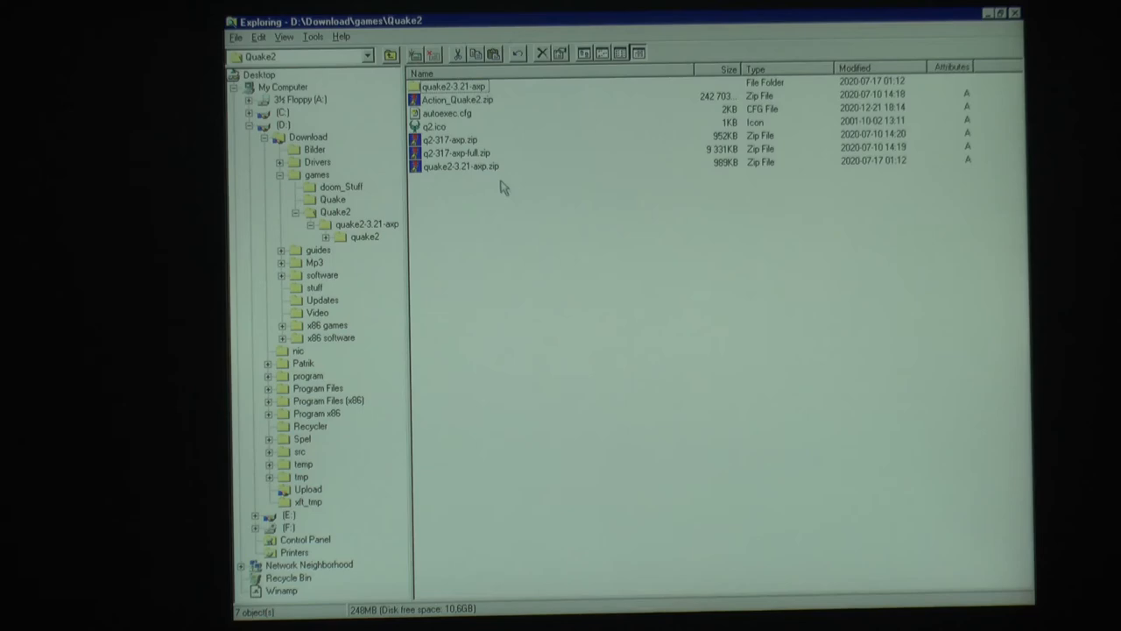
mouse_move(497, 196)
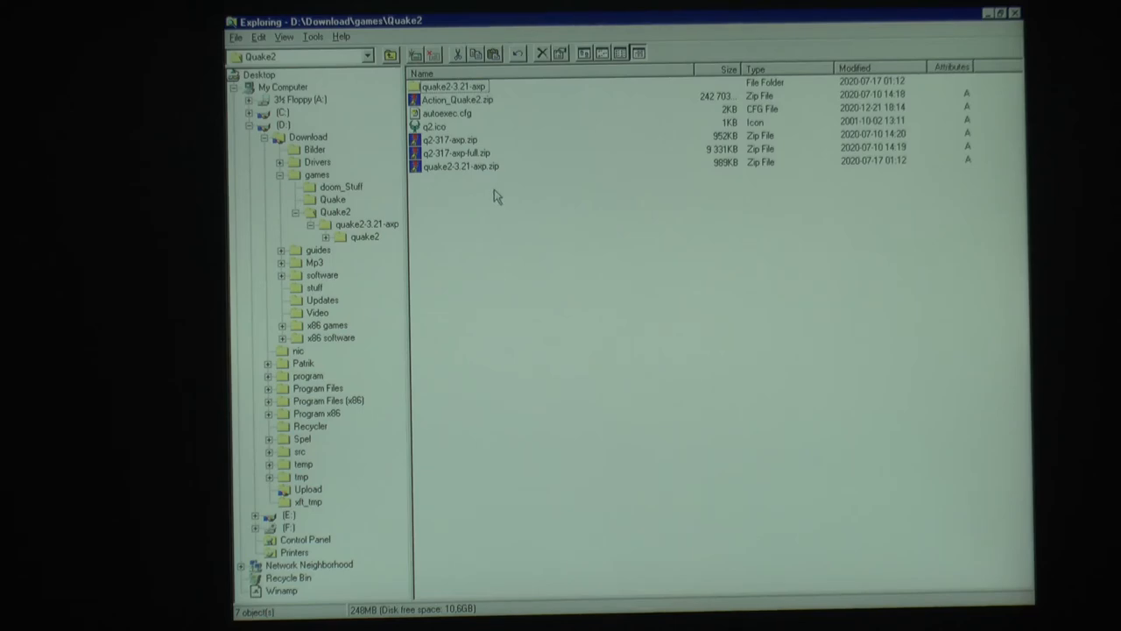